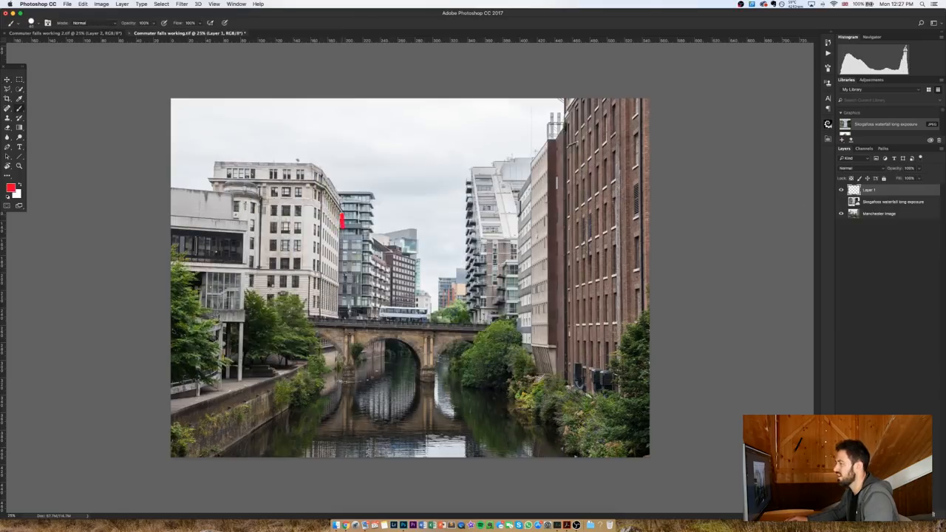
Step: Brush red guide lines along the building edge and bridge, then commit the scaled waterfall
{"action": "left_click_drag", "start_coordinate": [342, 214], "coordinate": [473, 322]}
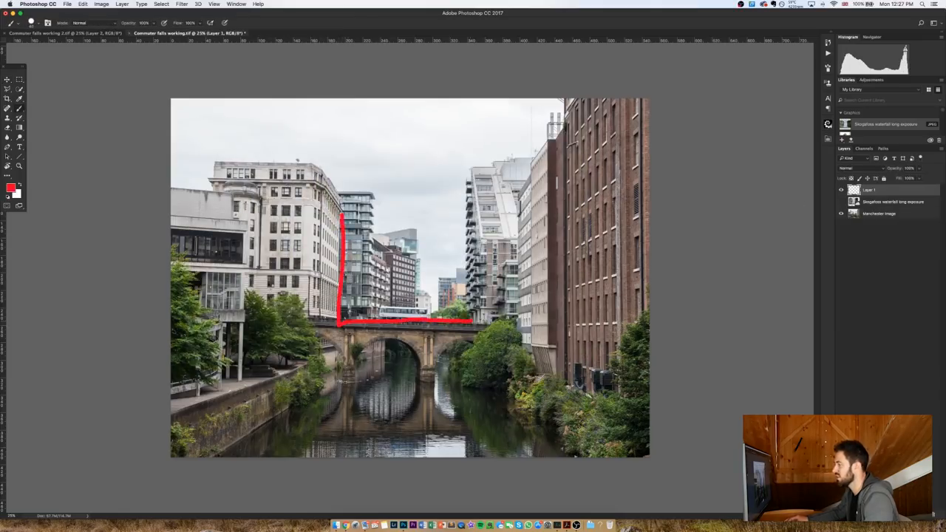
{"action": "left_click_drag", "start_coordinate": [469, 321], "coordinate": [469, 163]}
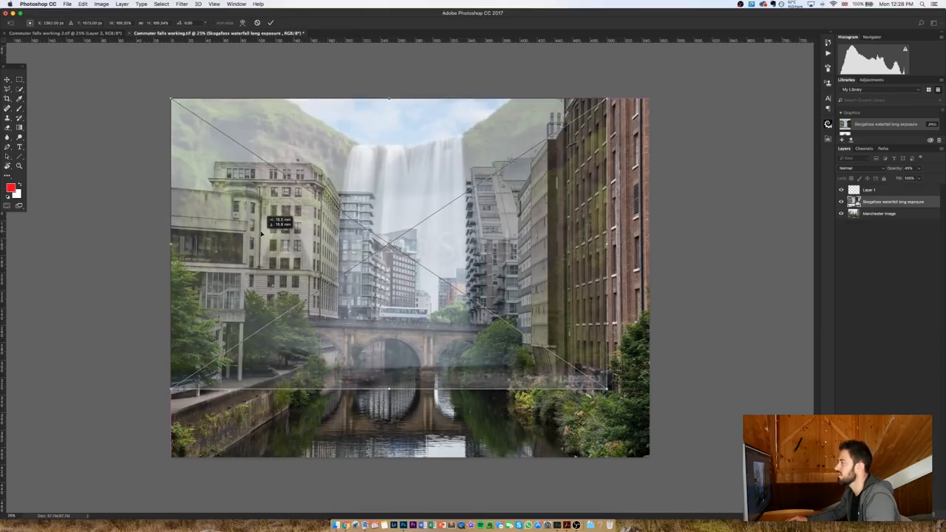
{"action": "key", "text": "Return"}
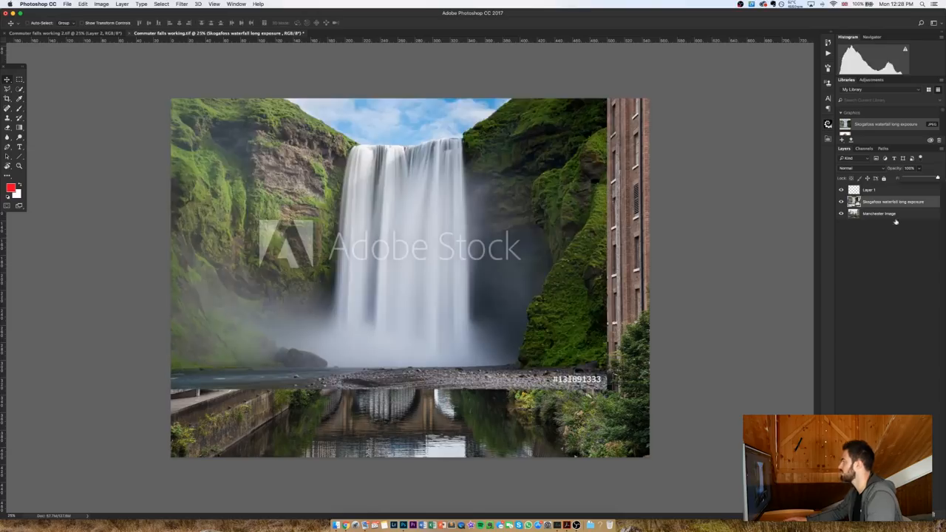
Step: Select the red guide lines layer and bring up its delete option
{"action": "left_click", "coordinate": [887, 190]}
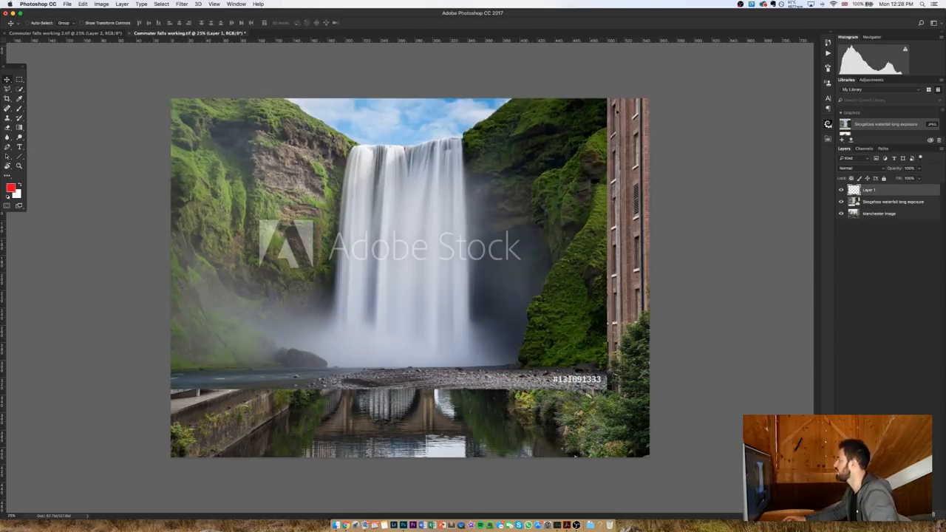
{"action": "right_click", "coordinate": [887, 128]}
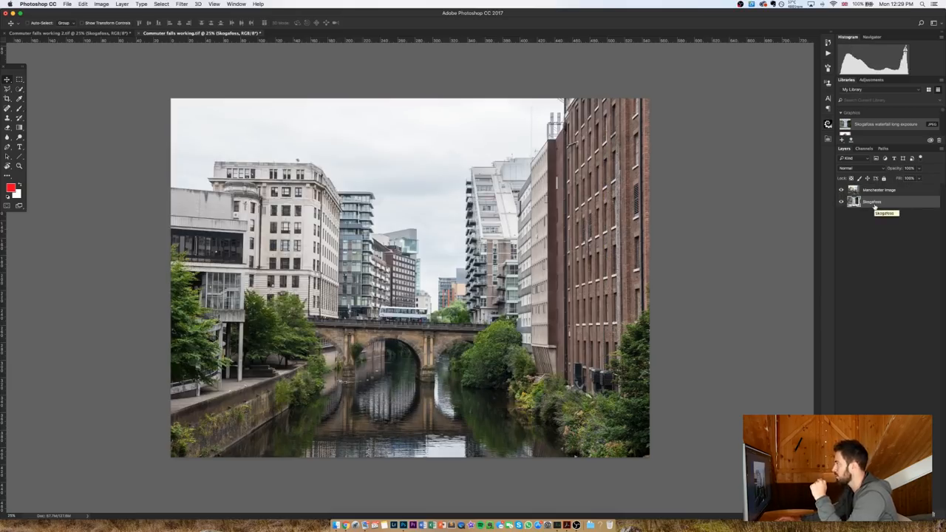
Step: Make the Manchester canal photo layer active for tracing the skyline
{"action": "left_click", "coordinate": [879, 190]}
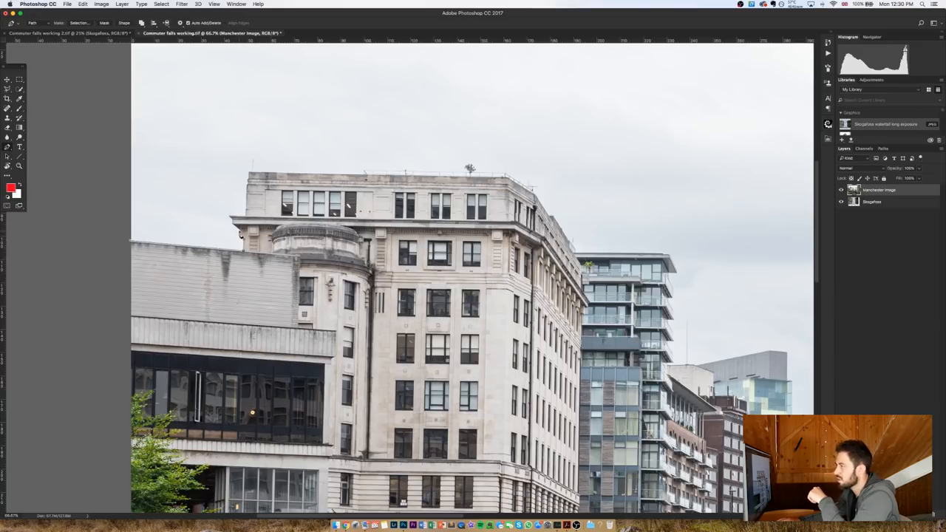
{"action": "mouse_move", "coordinate": [235, 228]}
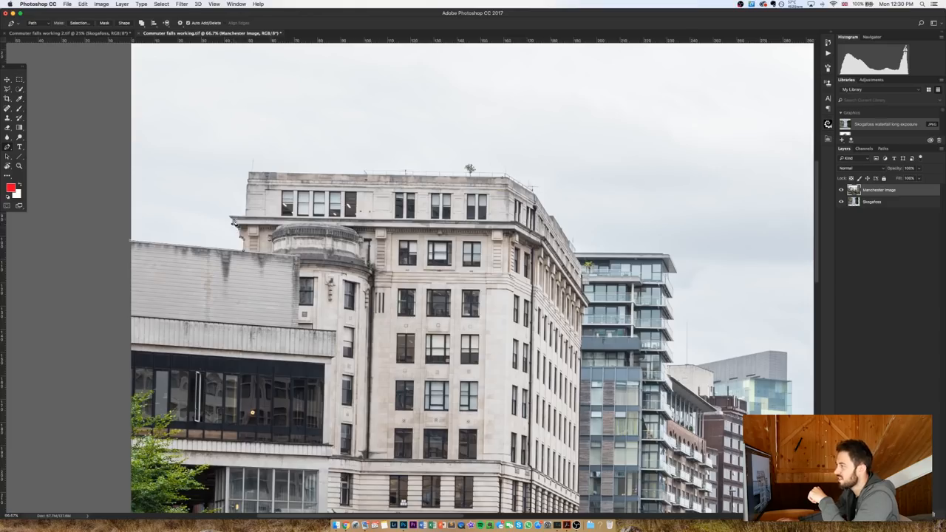
{"action": "mouse_move", "coordinate": [236, 220]}
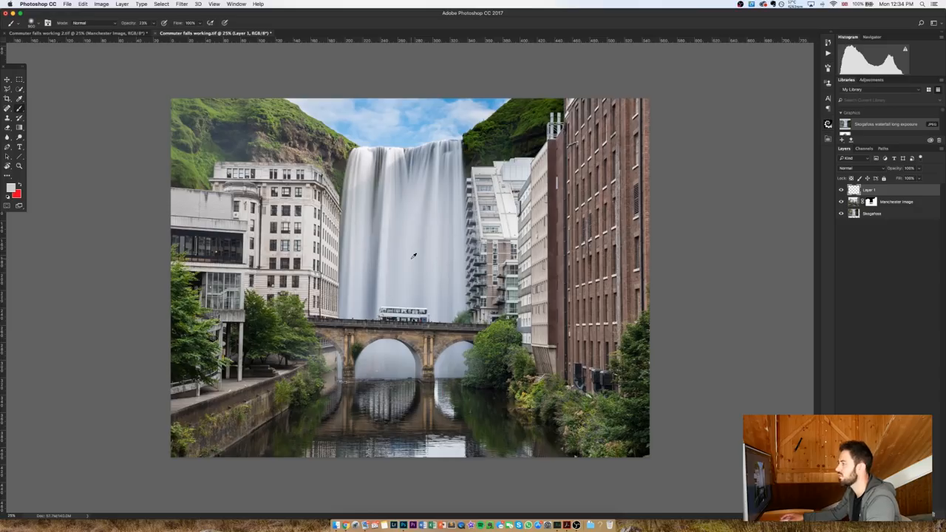
{"action": "mouse_move", "coordinate": [412, 259]}
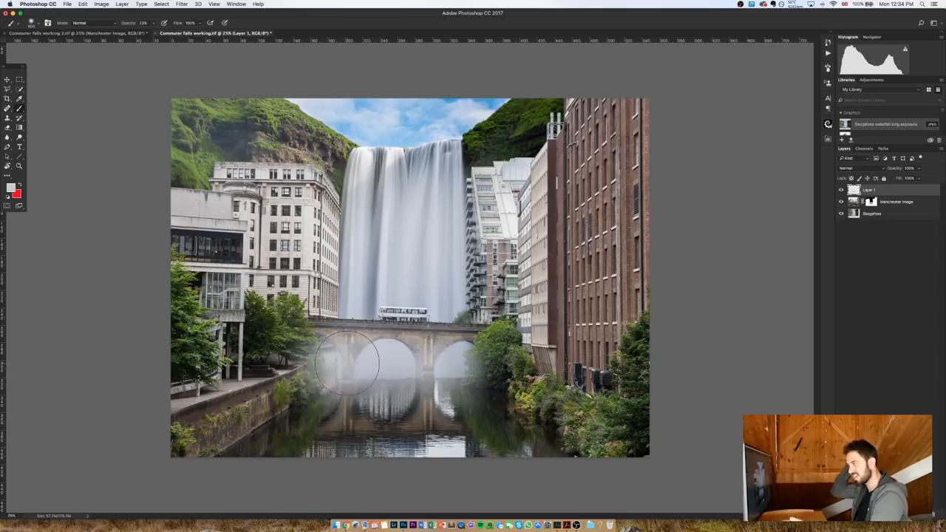
{"action": "mouse_move", "coordinate": [370, 344]}
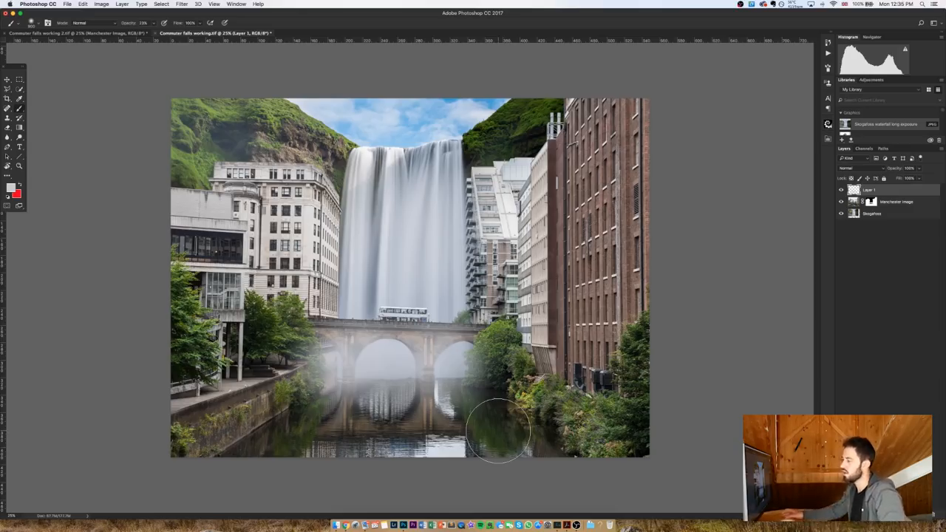
Step: Paint soft white mist over the canal on the right of the bridge
{"action": "left_click_drag", "start_coordinate": [499, 429], "coordinate": [403, 362]}
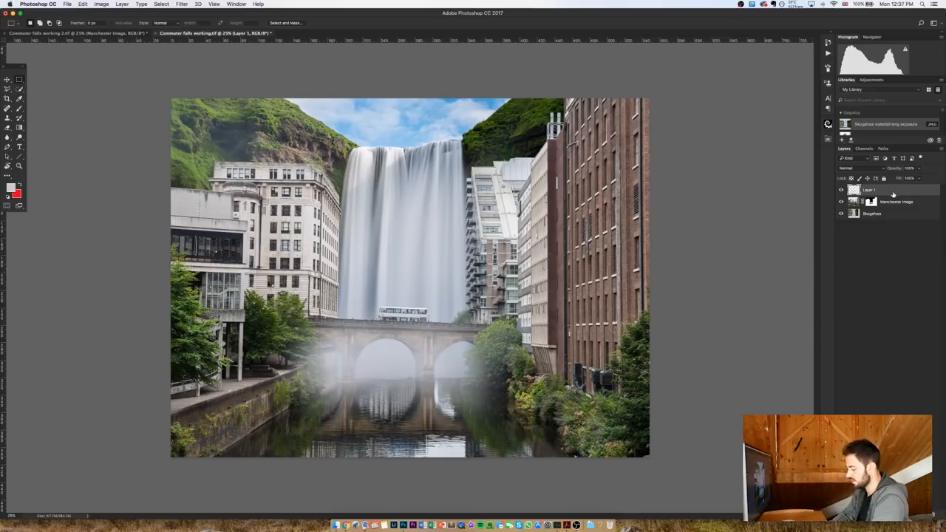
Step: Stamp all visible layers onto a new merged layer with Cmd+Opt+Shift+E
{"action": "key", "text": "cmd+alt+shift+e"}
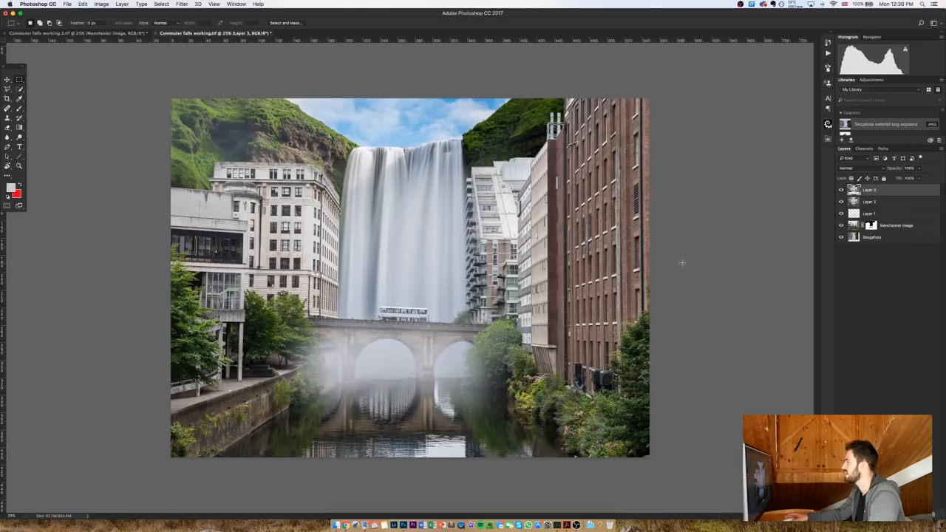
{"action": "left_click", "coordinate": [82, 3]}
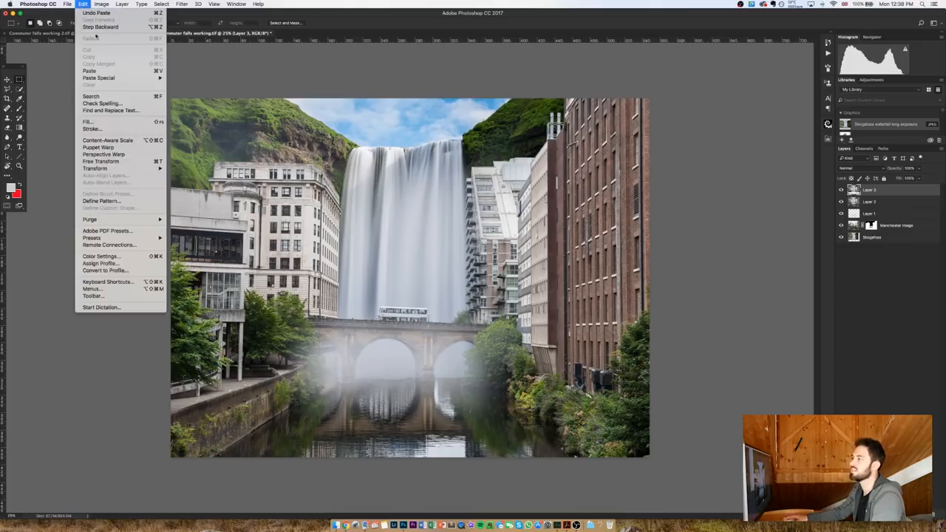
{"action": "mouse_move", "coordinate": [95, 169]}
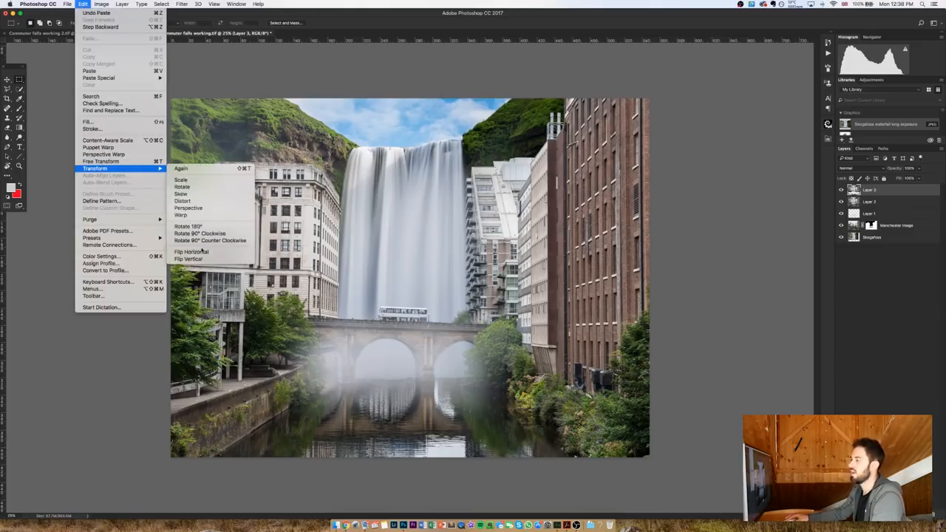
Step: Flip the merged copy vertically and line it up beneath the bridge over the canal
{"action": "left_click", "coordinate": [189, 258]}
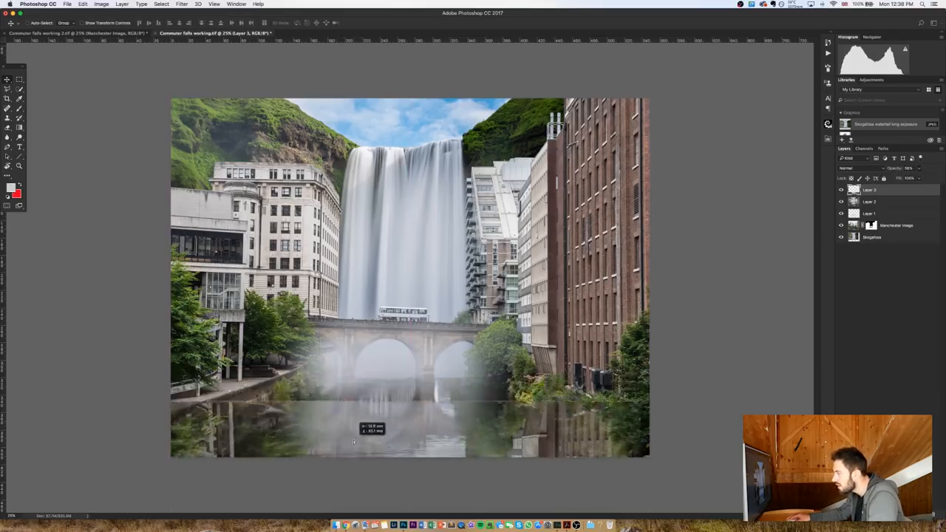
{"action": "left_click_drag", "start_coordinate": [373, 430], "coordinate": [362, 414]}
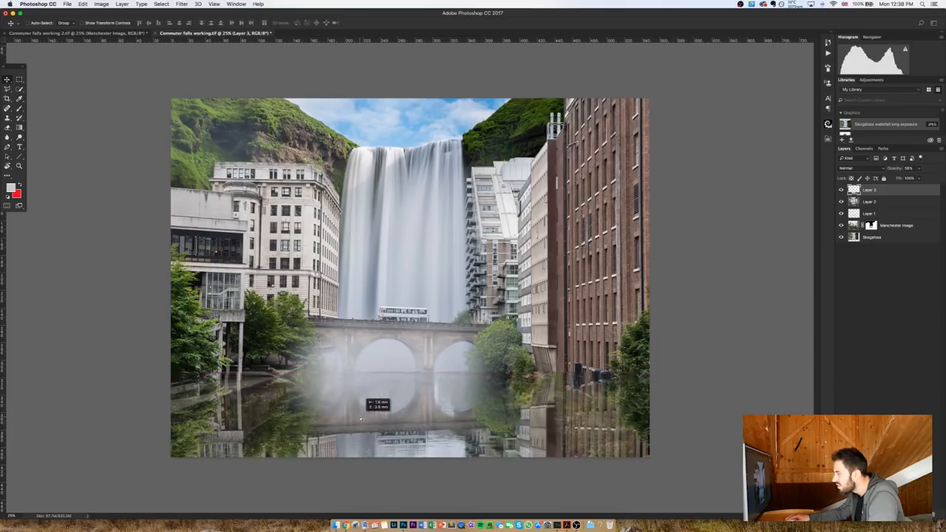
{"action": "left_click_drag", "start_coordinate": [379, 405], "coordinate": [362, 422]}
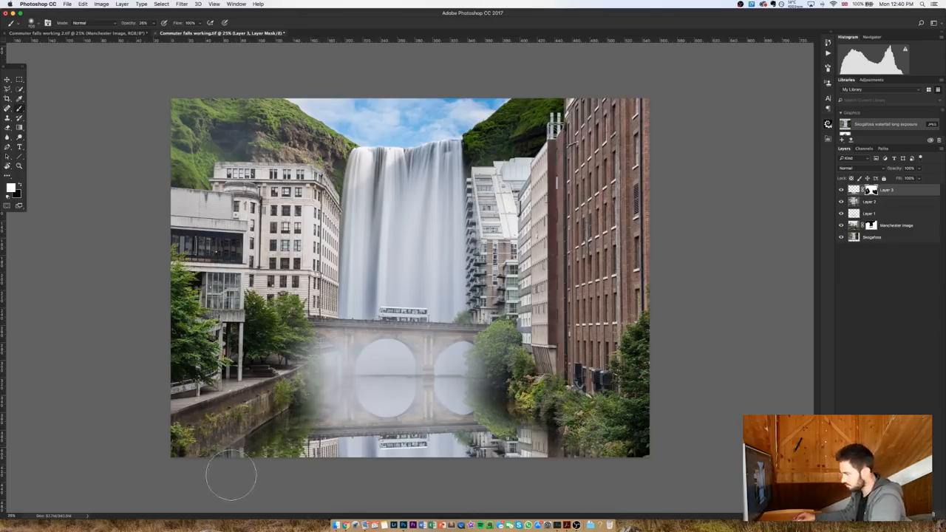
{"action": "mouse_move", "coordinate": [436, 411]}
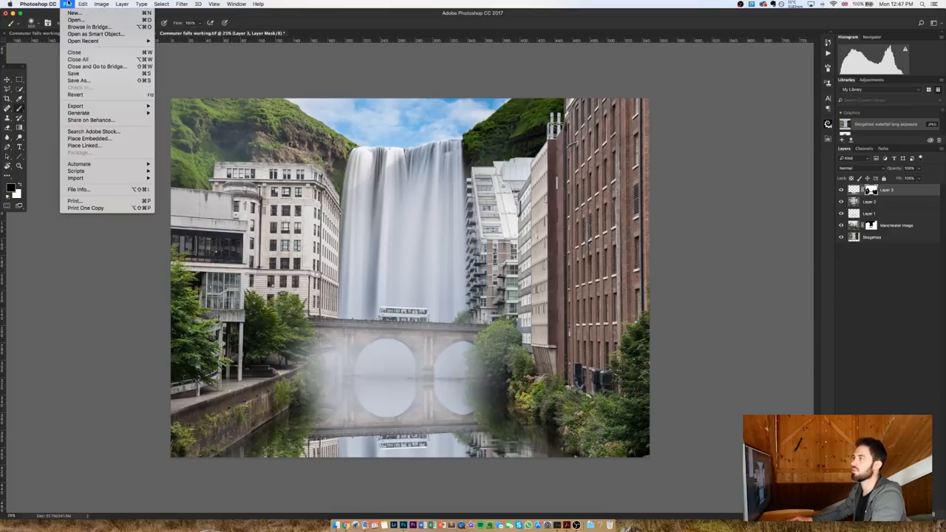
Step: Create a new 600-pixel document filled with black and unlock it as a layer
{"action": "left_click", "coordinate": [74, 12]}
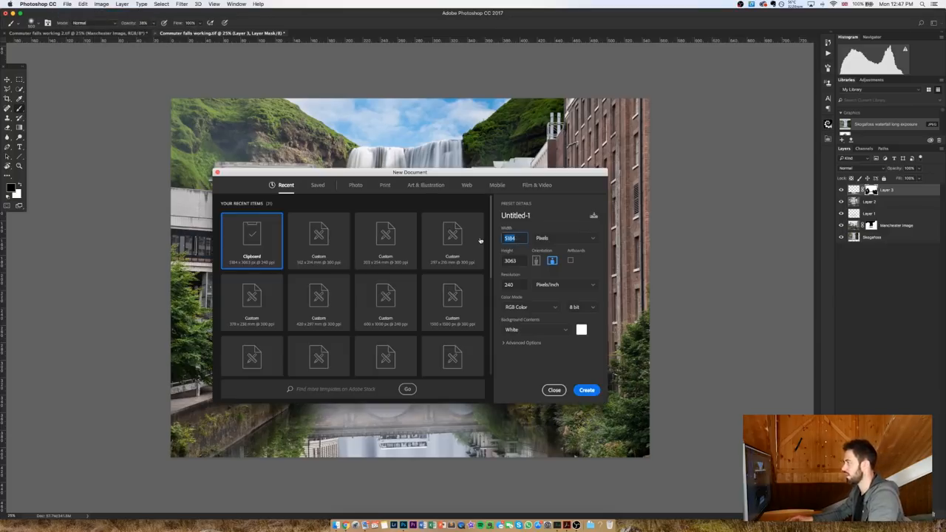
{"action": "type", "text": "600"}
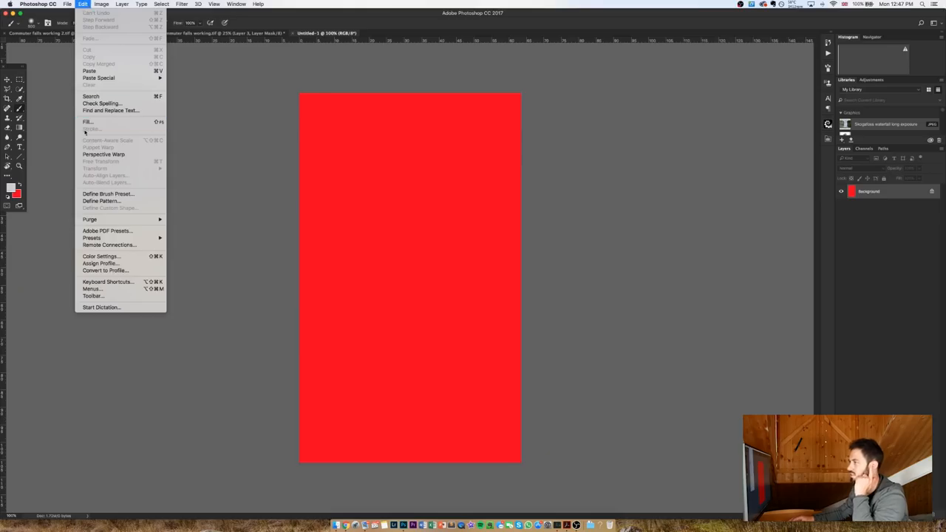
{"action": "left_click", "coordinate": [88, 121]}
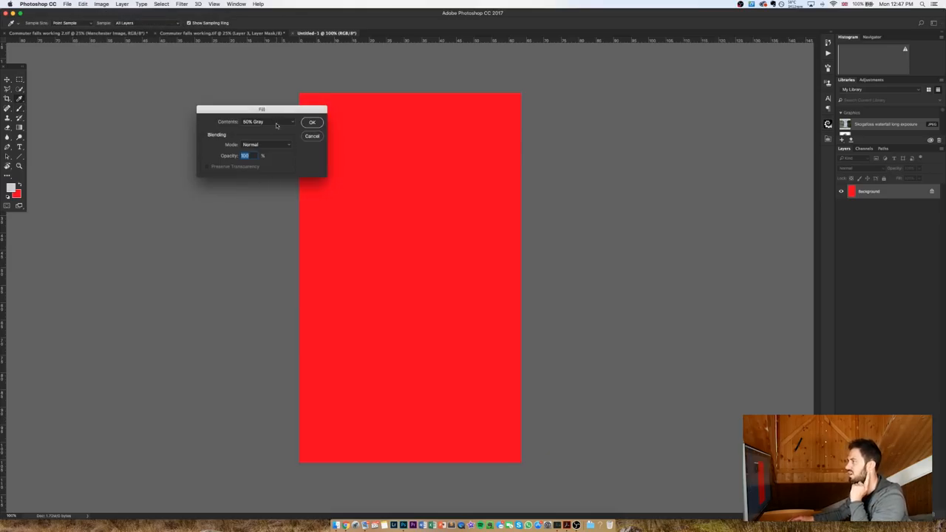
{"action": "left_click", "coordinate": [267, 121]}
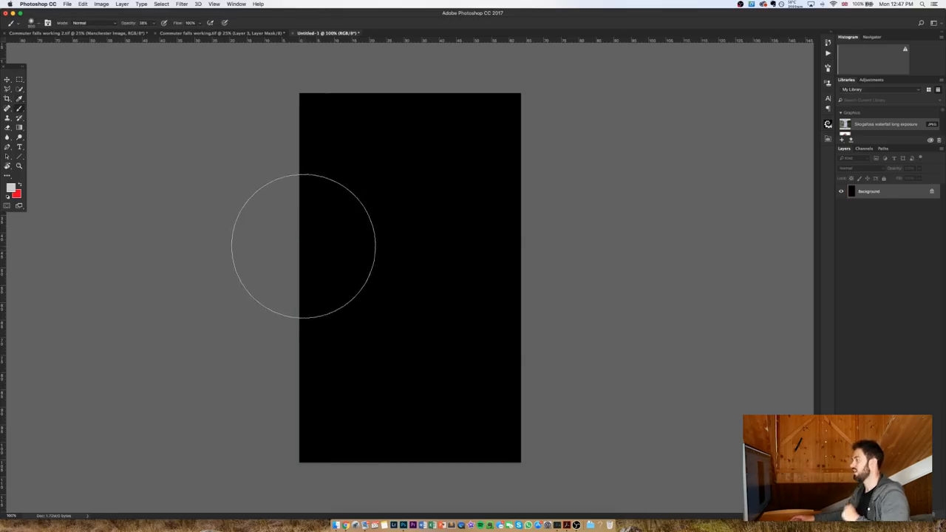
{"action": "left_click", "coordinate": [181, 4]}
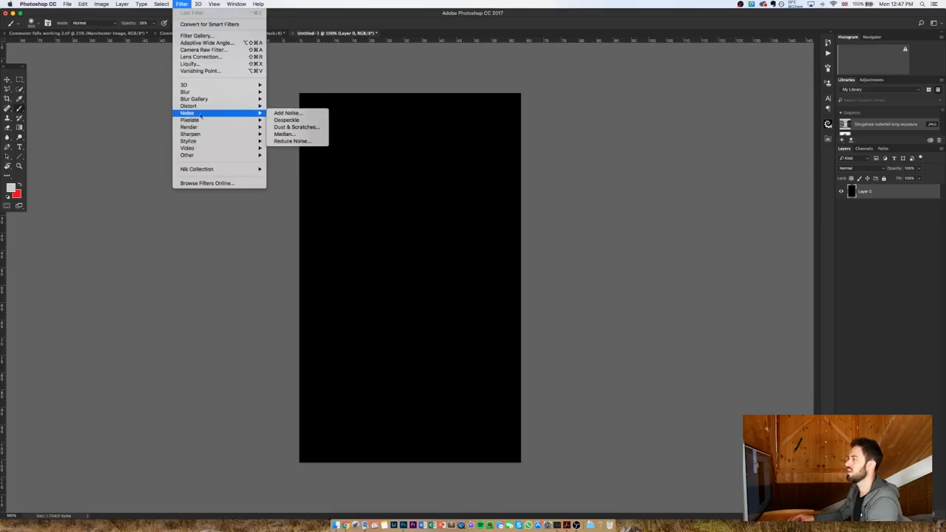
Step: Add a high amount of monochromatic Gaussian noise to the black layer
{"action": "left_click", "coordinate": [288, 113]}
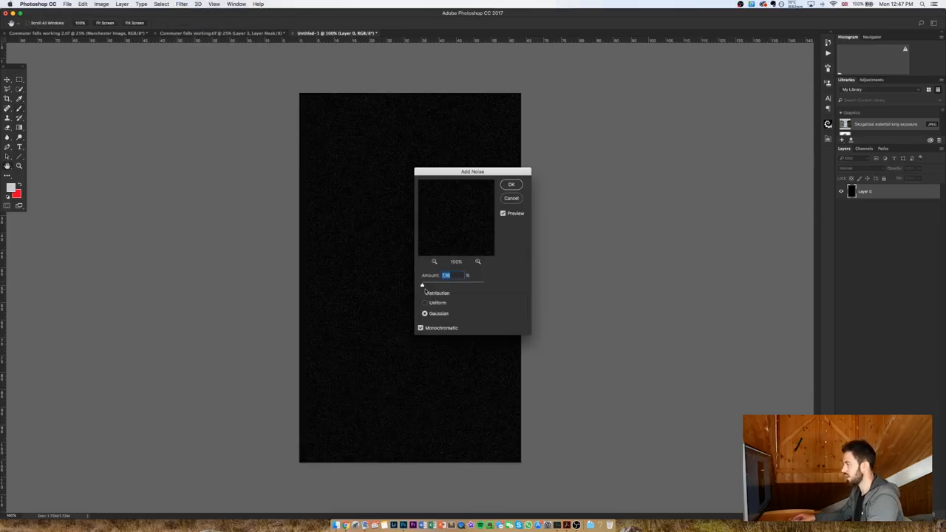
{"action": "left_click_drag", "start_coordinate": [422, 285], "coordinate": [483, 285]}
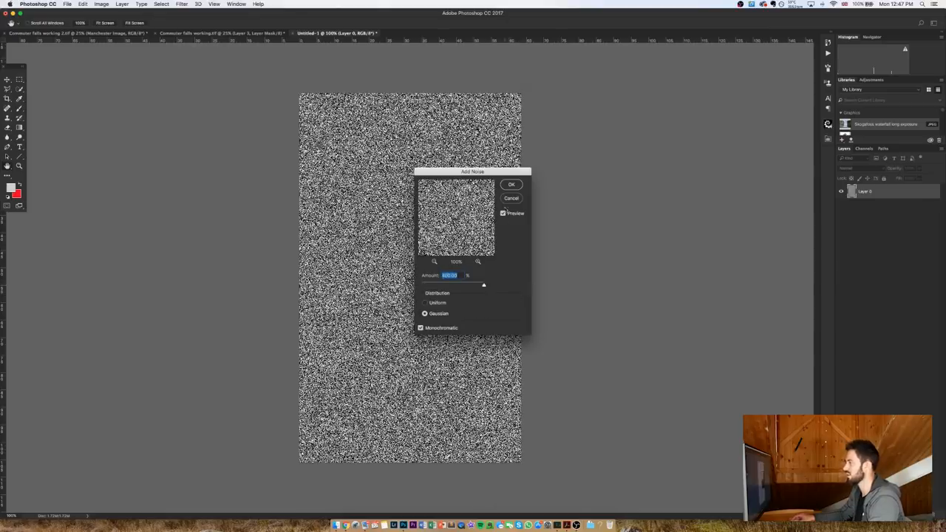
{"action": "left_click", "coordinate": [511, 184]}
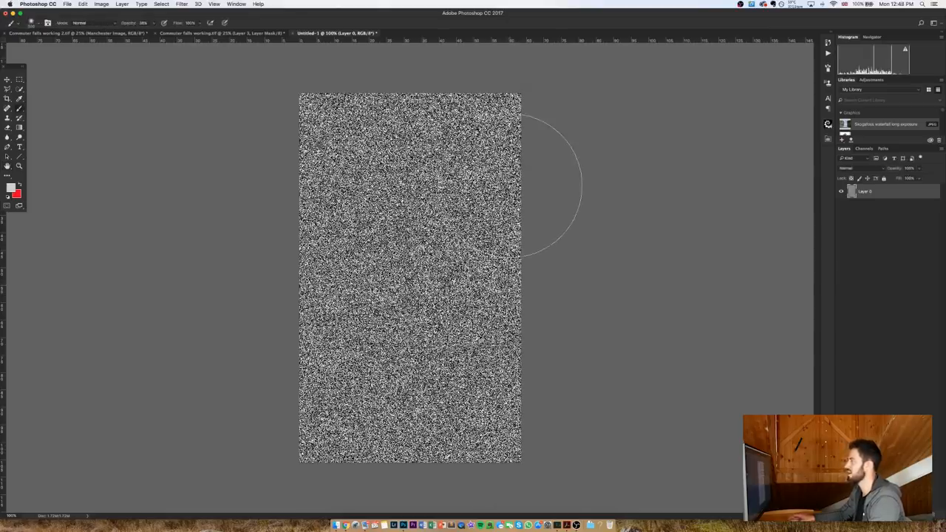
Step: Soften the noise with a tiny-radius Gaussian Blur
{"action": "left_click", "coordinate": [181, 4]}
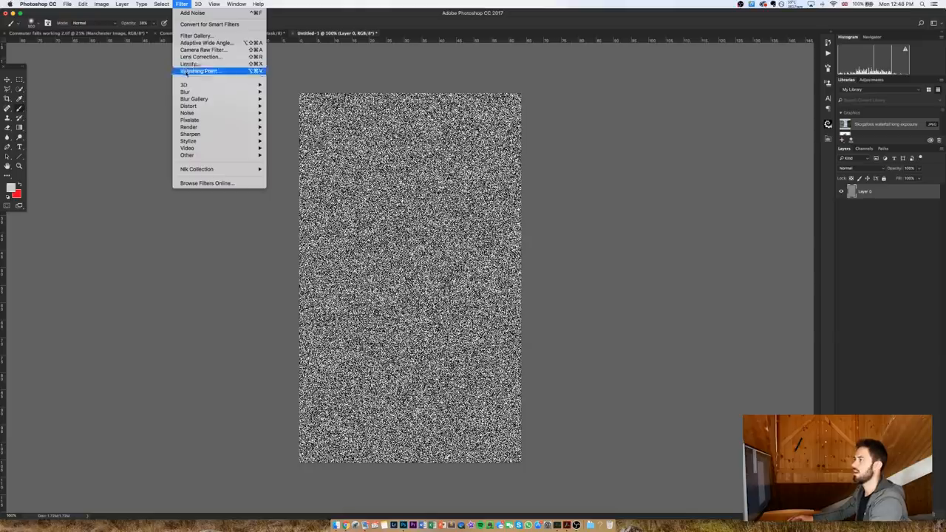
{"action": "mouse_move", "coordinate": [185, 91]}
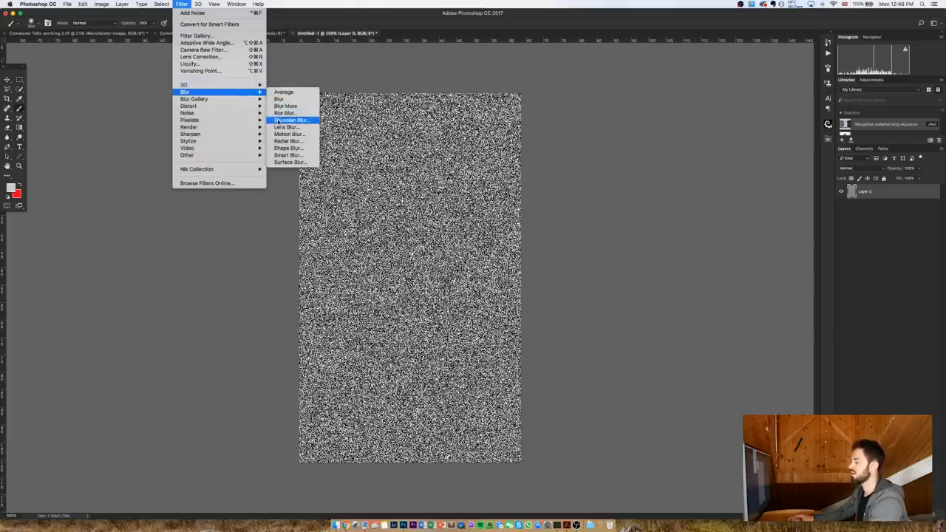
{"action": "left_click", "coordinate": [290, 120]}
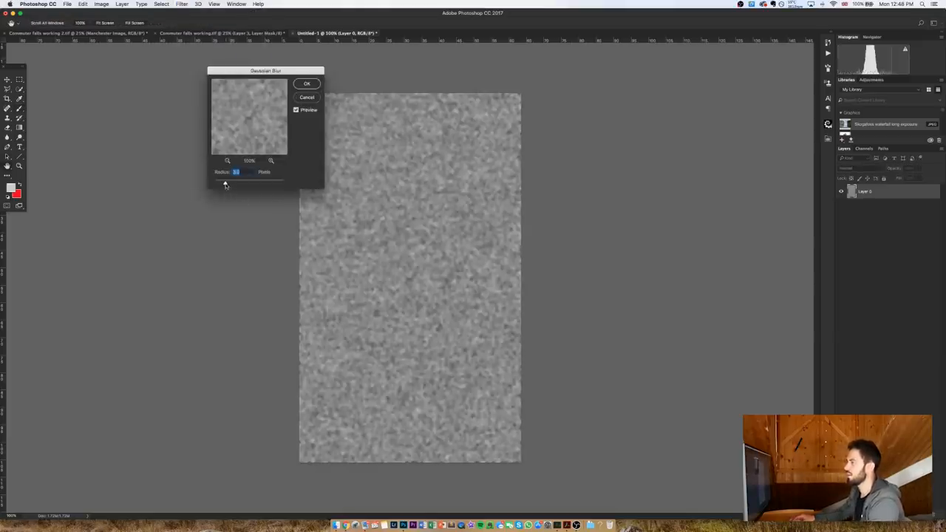
{"action": "left_click_drag", "start_coordinate": [225, 182], "coordinate": [215, 182]}
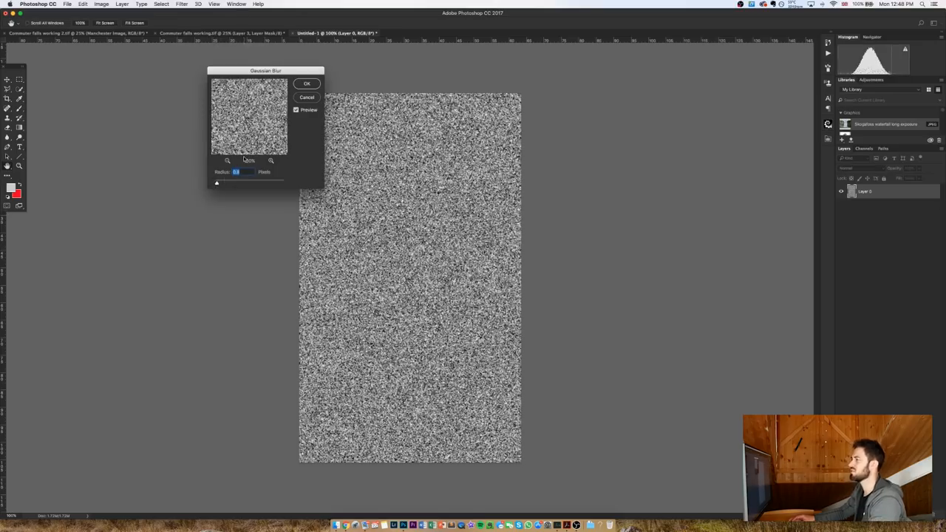
{"action": "left_click", "coordinate": [307, 82]}
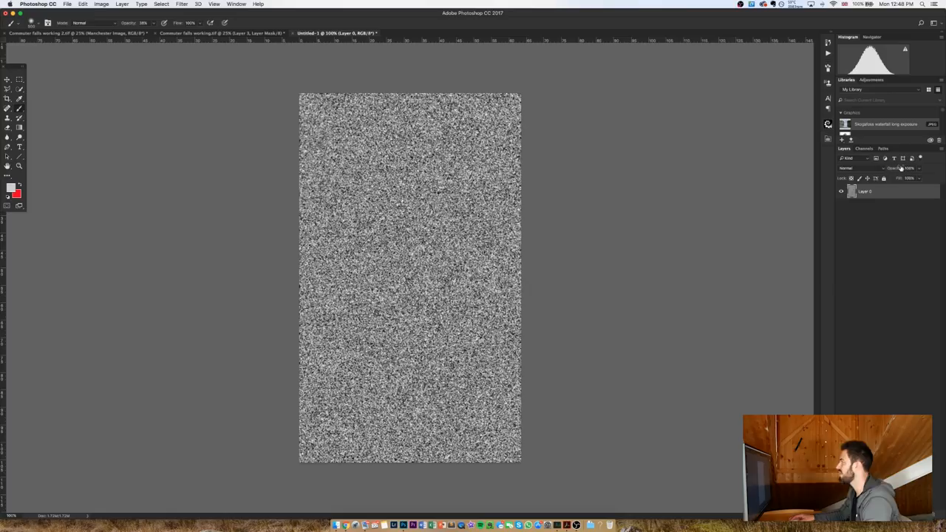
{"action": "left_click", "coordinate": [864, 148]}
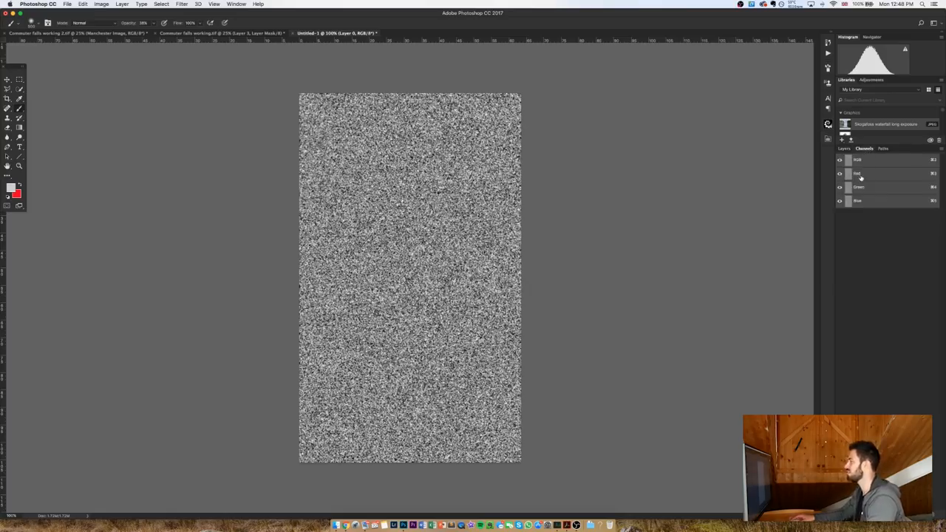
Step: Emboss the red channel alone at a chosen angle
{"action": "left_click", "coordinate": [182, 4]}
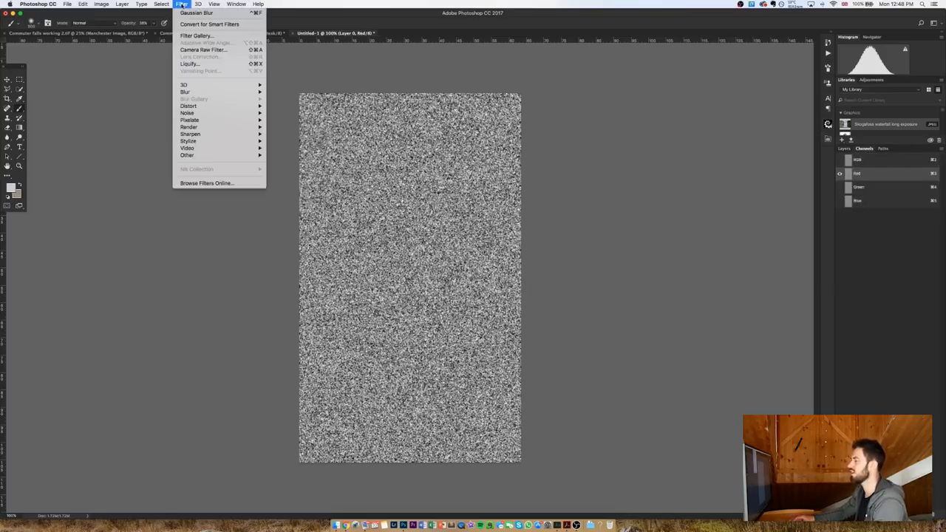
{"action": "left_click", "coordinate": [188, 140]}
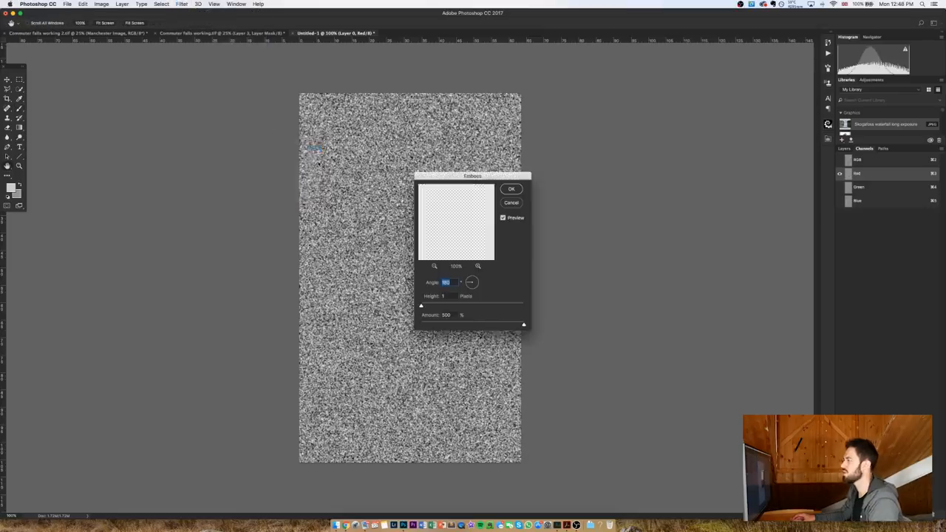
{"action": "left_click", "coordinate": [471, 283]}
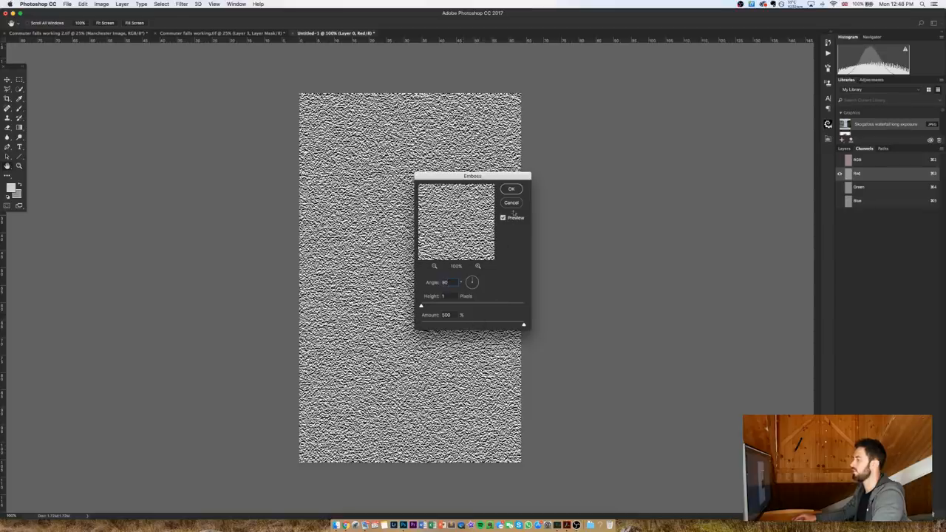
{"action": "left_click", "coordinate": [511, 189]}
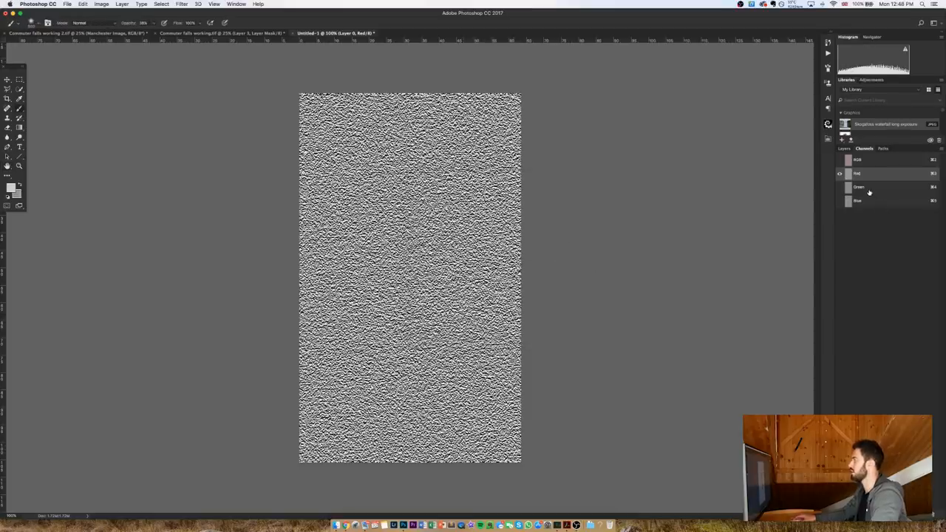
Step: Emboss the green channel alone at a different angle
{"action": "left_click", "coordinate": [181, 4]}
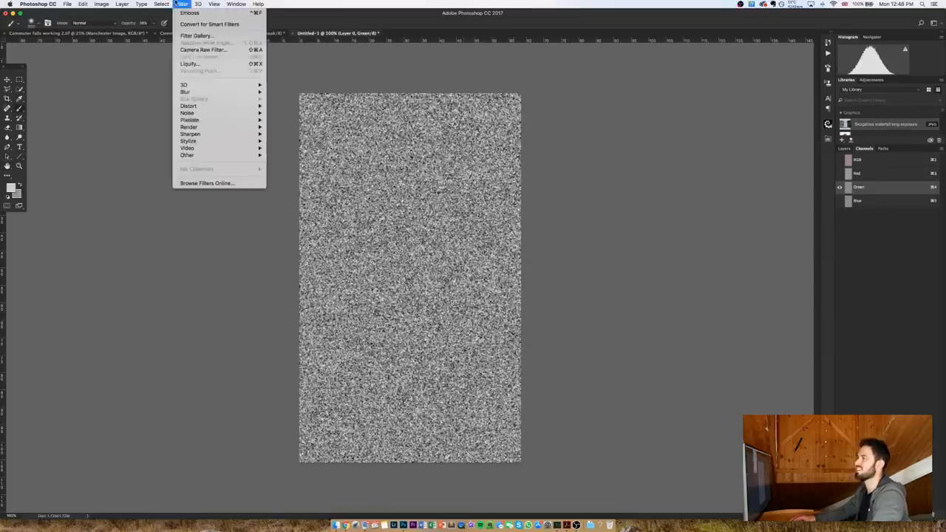
{"action": "mouse_move", "coordinate": [189, 142]}
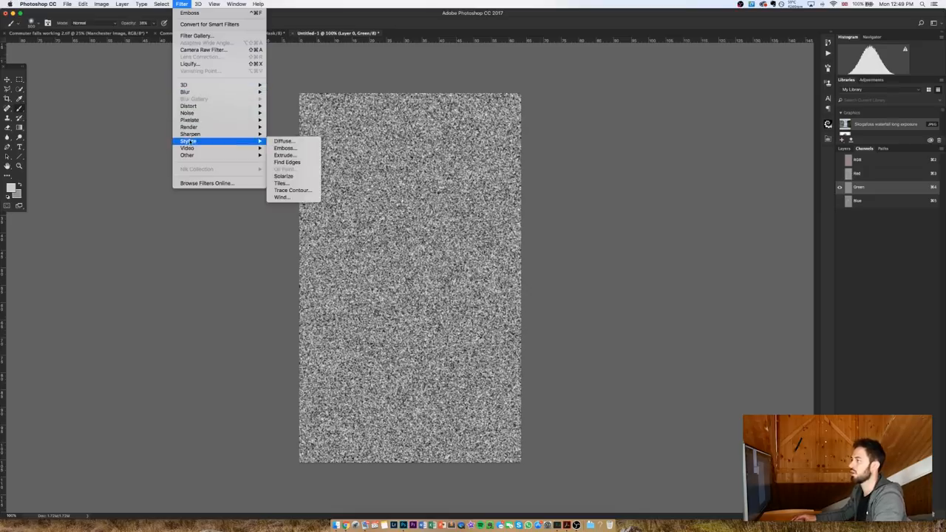
{"action": "left_click", "coordinate": [284, 148]}
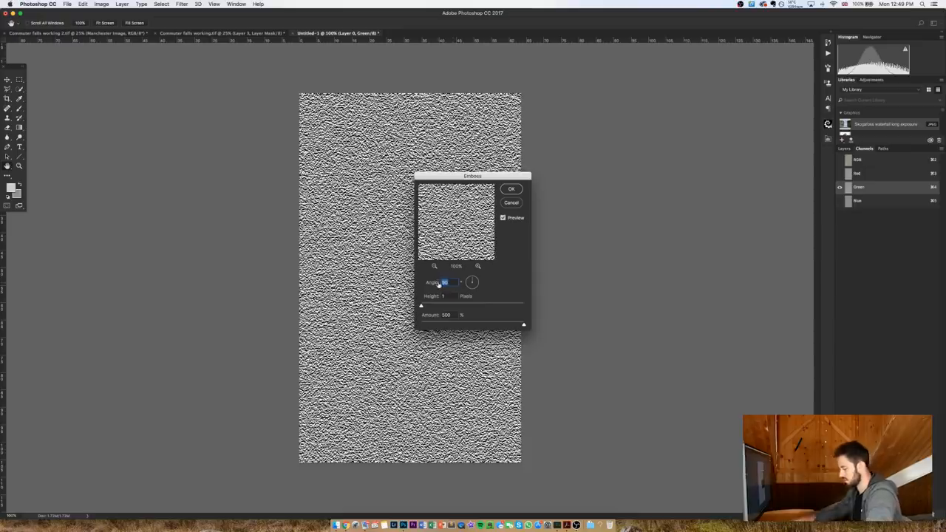
{"action": "left_click", "coordinate": [511, 189]}
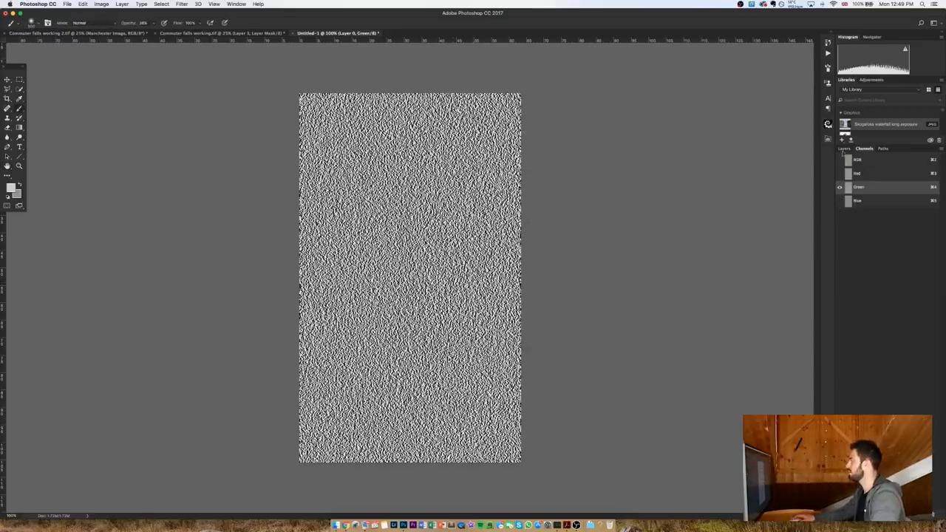
{"action": "left_click", "coordinate": [845, 148]}
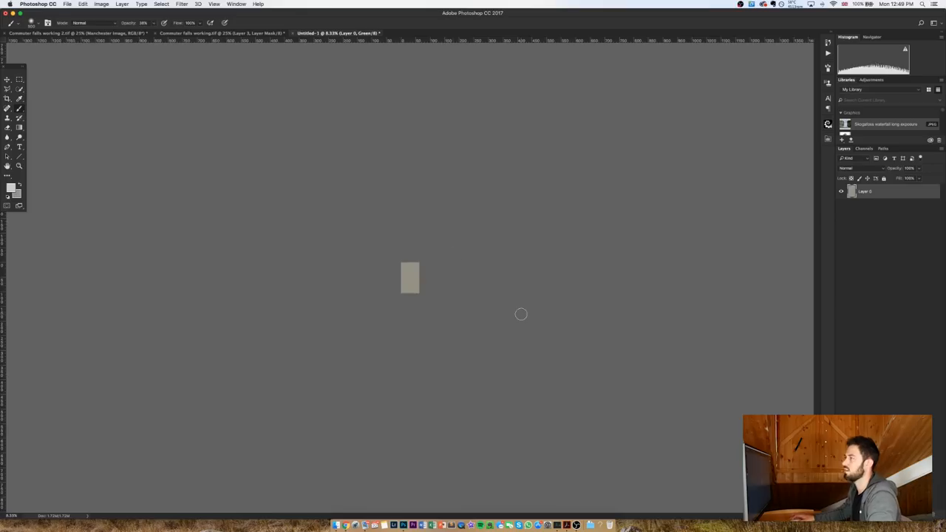
Step: Perspective-transform the texture, spreading its bottom edge wide so the ripples recede
{"action": "left_click", "coordinate": [83, 4]}
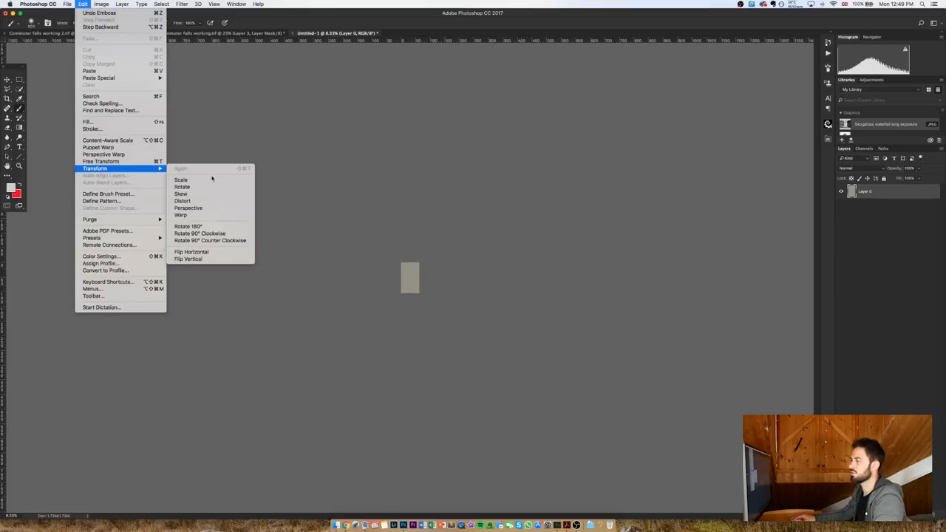
{"action": "left_click", "coordinate": [181, 179]}
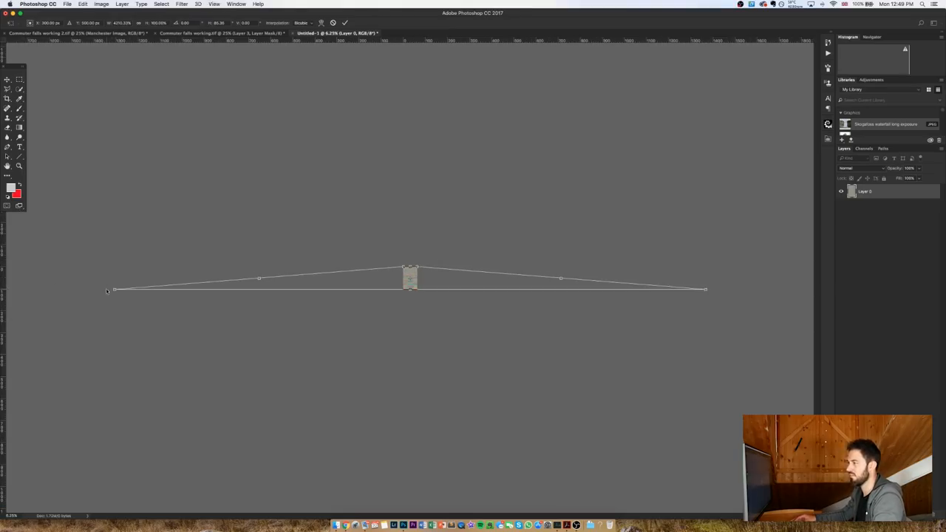
{"action": "left_click_drag", "start_coordinate": [108, 289], "coordinate": [52, 289]}
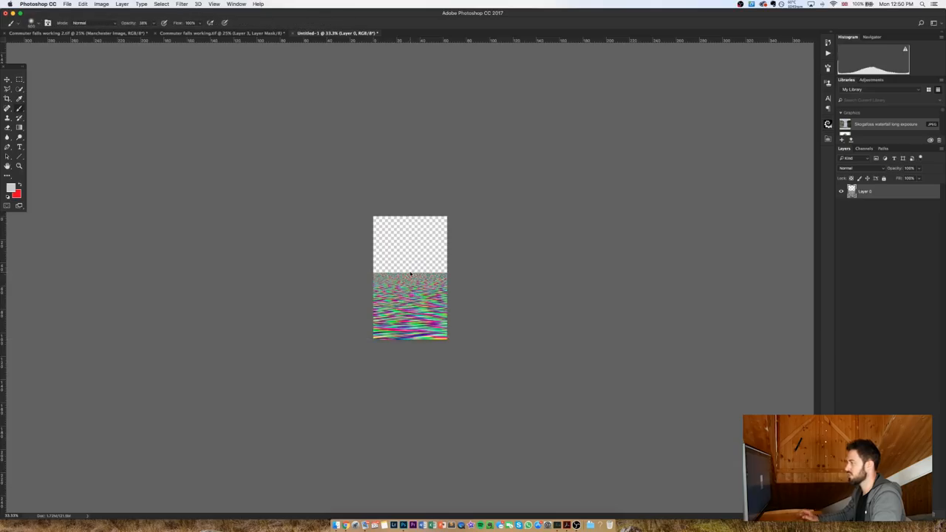
{"action": "left_click", "coordinate": [68, 4]}
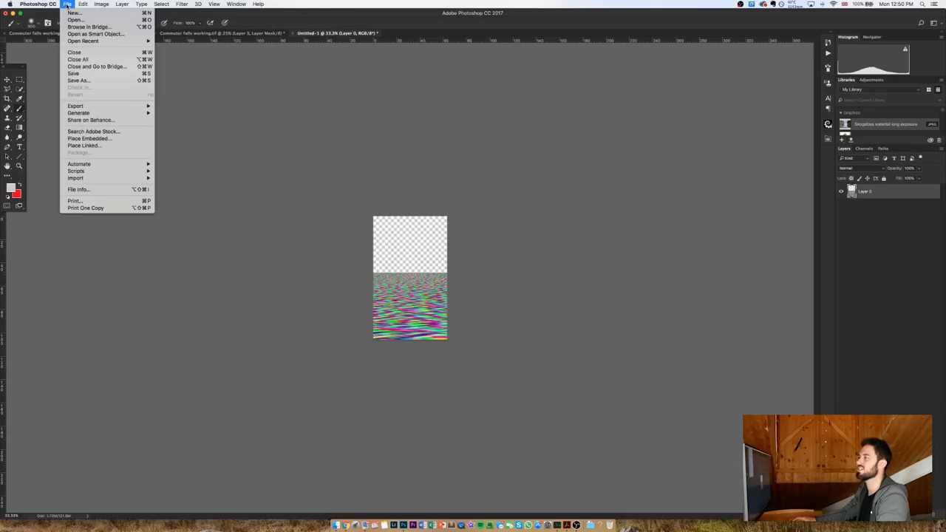
Step: Save the texture as 'manchester ripple' in Photoshop format, accepting the compatibility option
{"action": "left_click", "coordinate": [79, 84]}
{"action": "type", "text": "manchester ripple.tif"}
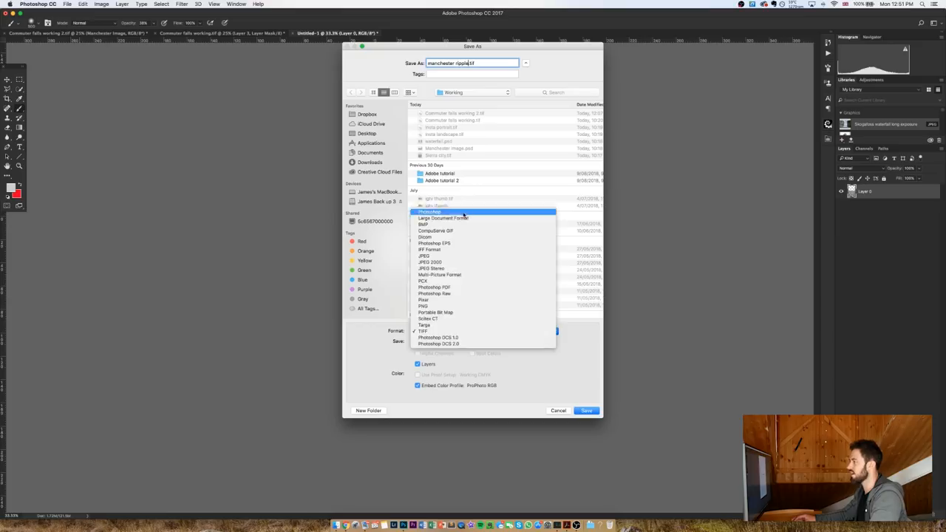
{"action": "left_click", "coordinate": [586, 410]}
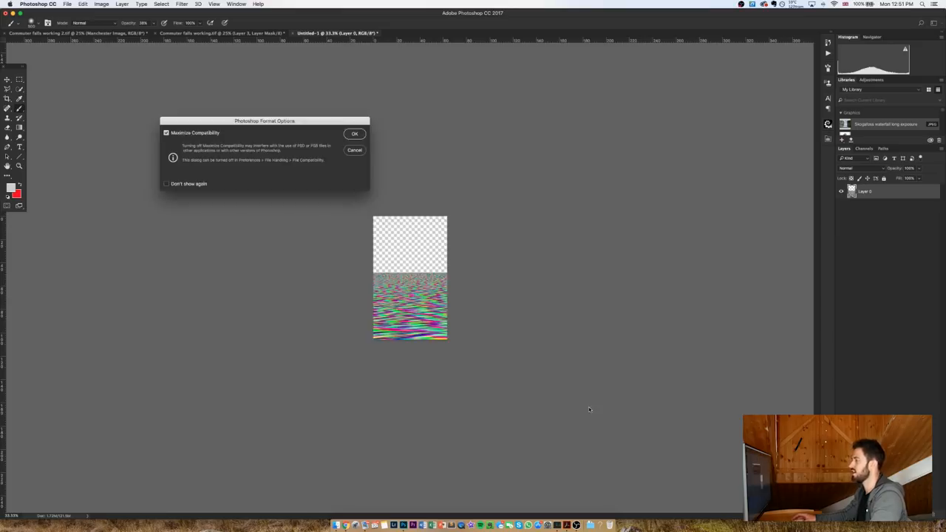
{"action": "left_click", "coordinate": [355, 134]}
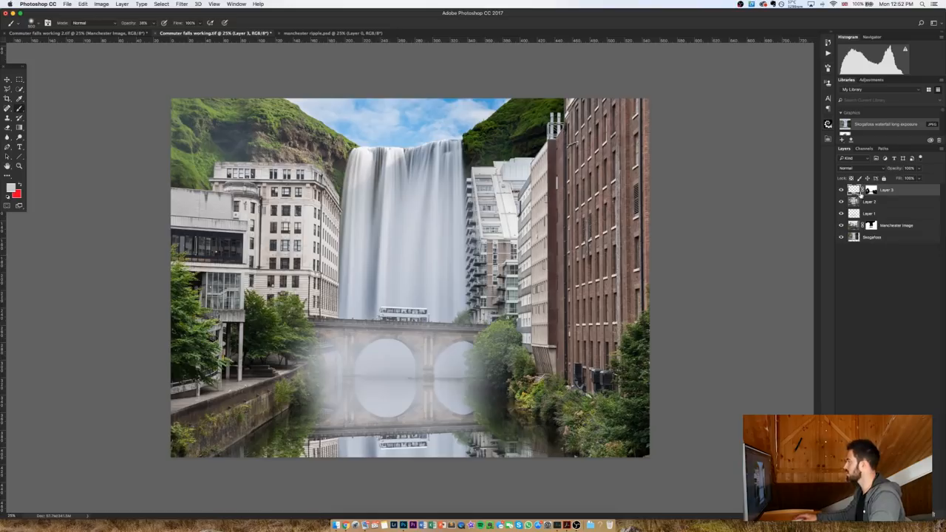
{"action": "mouse_move", "coordinate": [855, 194]}
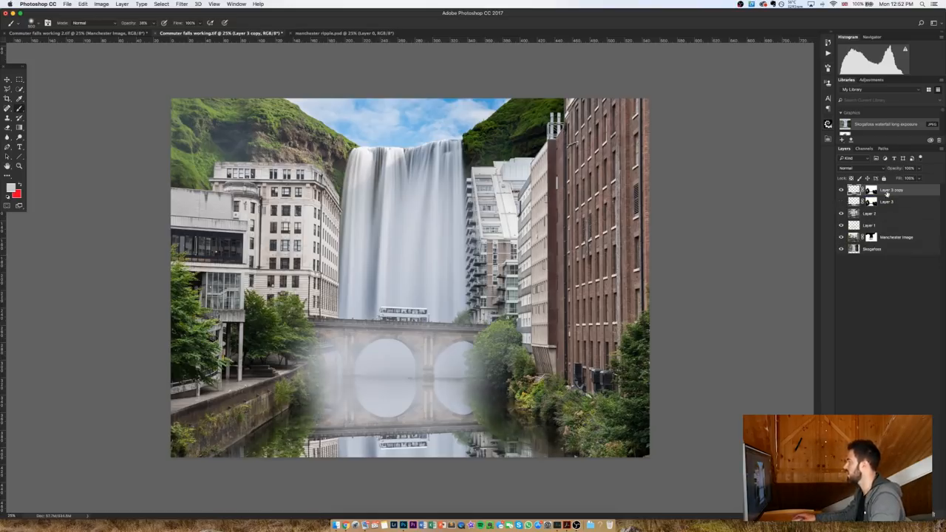
Step: Convert Layer 3 copy to a smart object and apply a 0° Motion Blur
{"action": "right_click", "coordinate": [887, 191]}
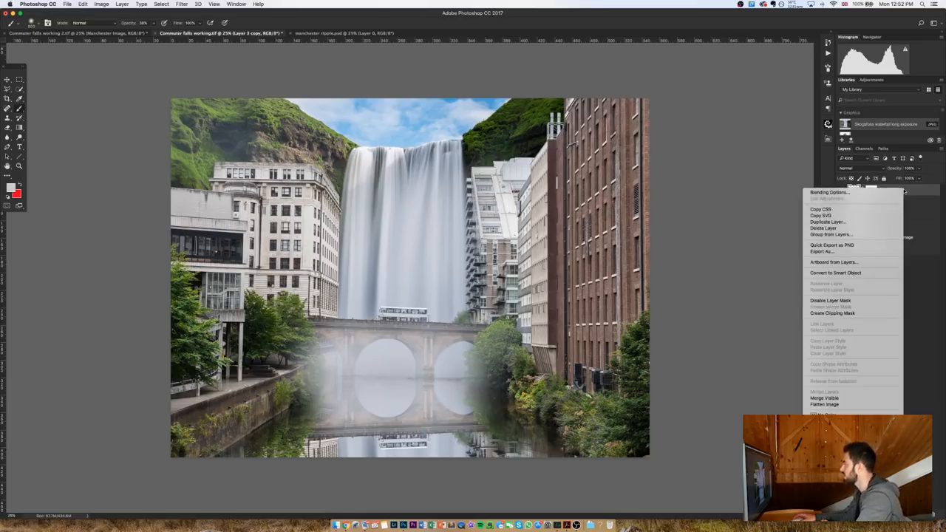
{"action": "mouse_move", "coordinate": [836, 272]}
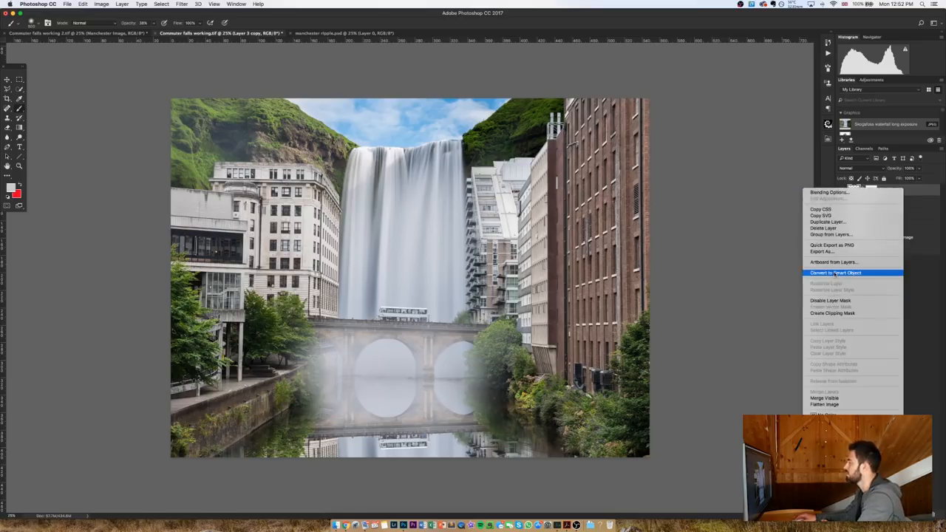
{"action": "left_click", "coordinate": [836, 273]}
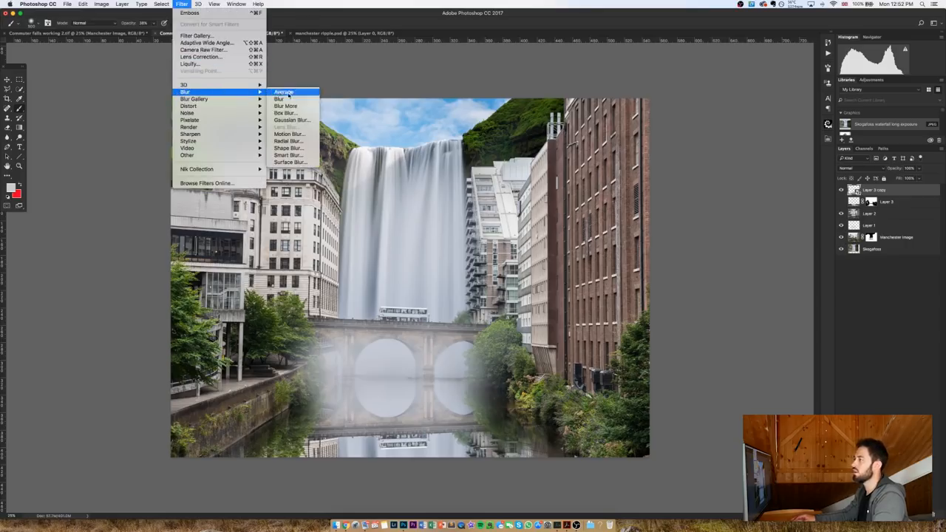
{"action": "left_click", "coordinate": [289, 133]}
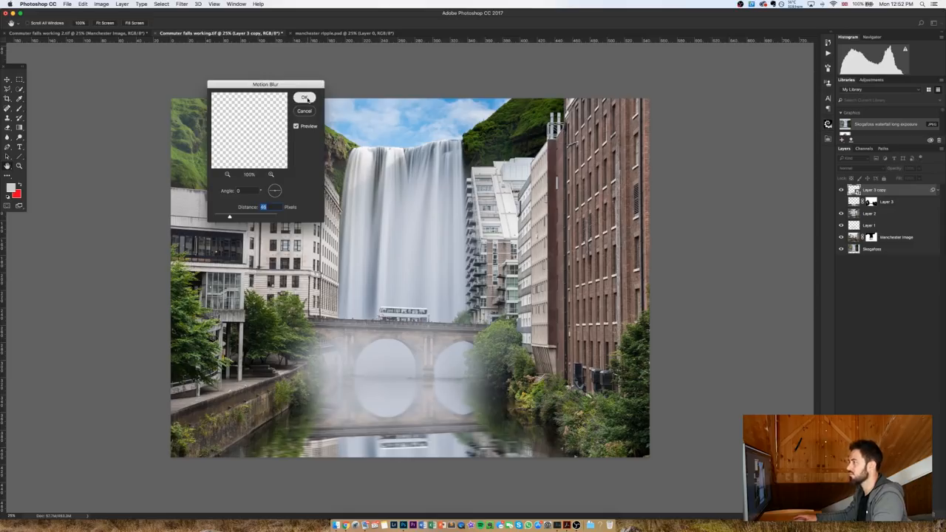
{"action": "left_click", "coordinate": [182, 4]}
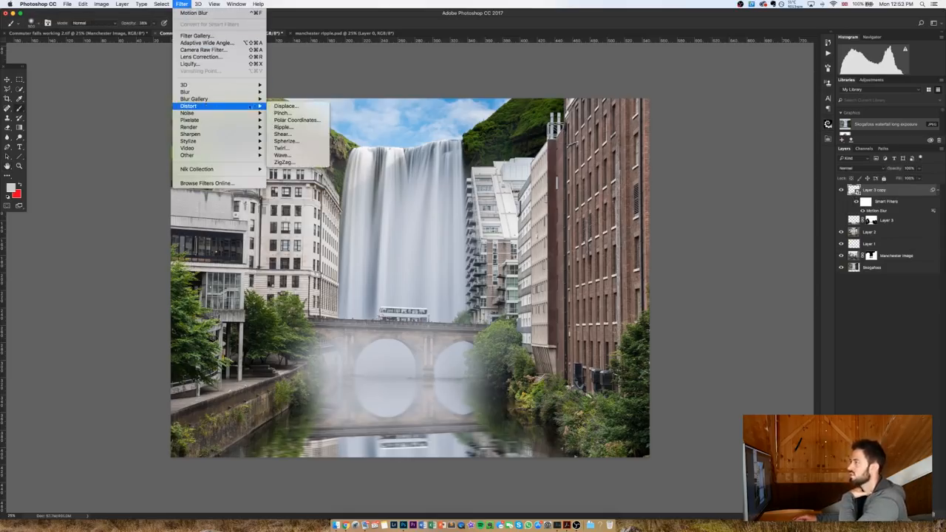
Step: Apply a Displace filter to the reflection using manchester ripple.psd as the displacement map
{"action": "left_click", "coordinate": [286, 105]}
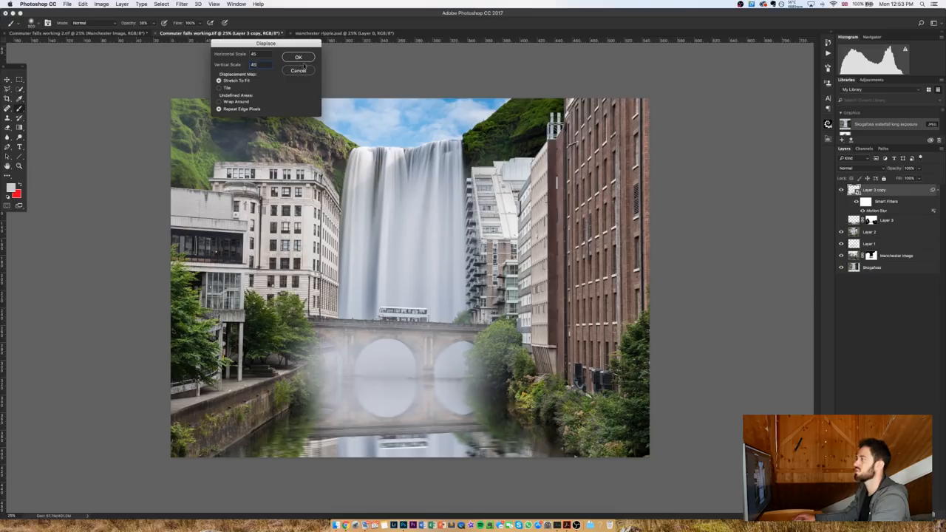
{"action": "left_click", "coordinate": [299, 57]}
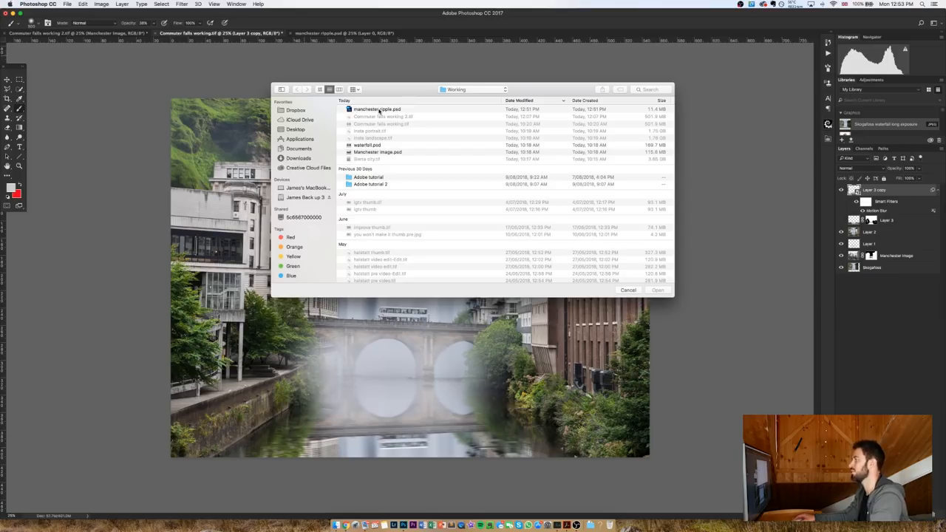
{"action": "left_click", "coordinate": [378, 109]}
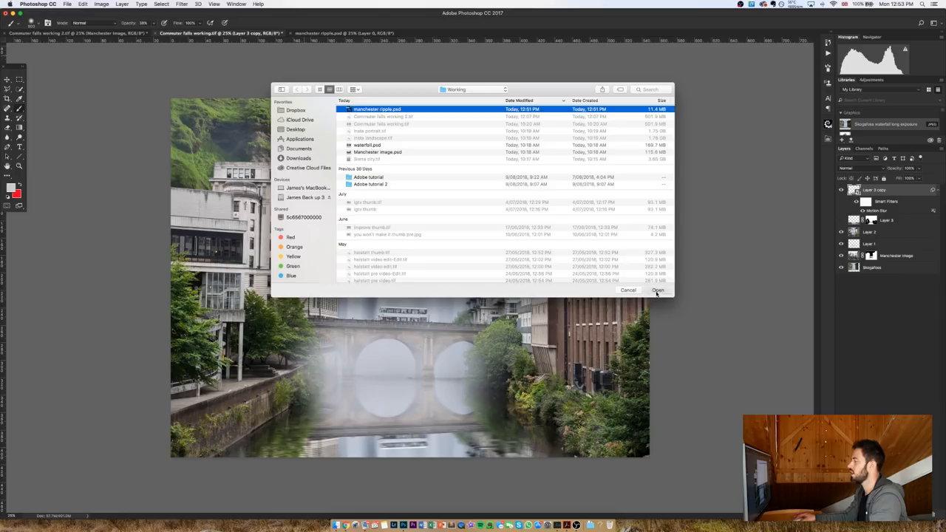
{"action": "left_click", "coordinate": [658, 290]}
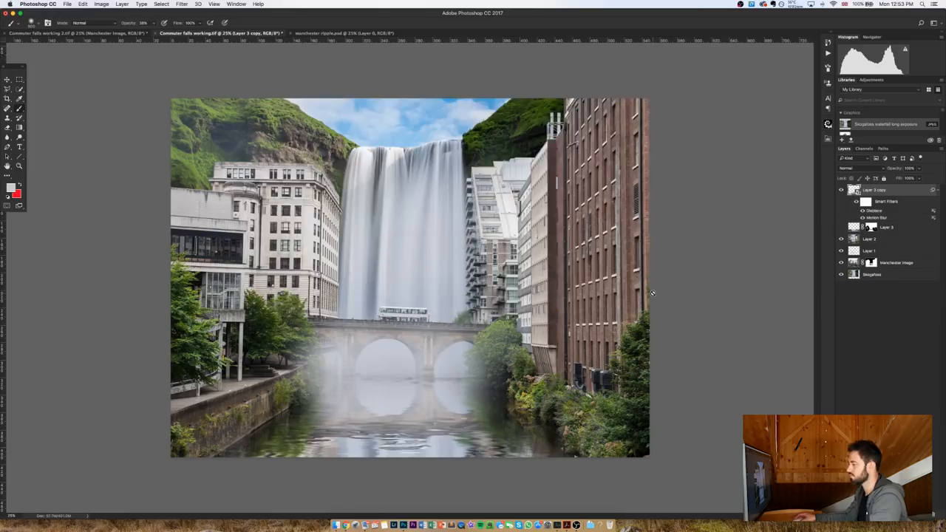
{"action": "mouse_move", "coordinate": [352, 421]}
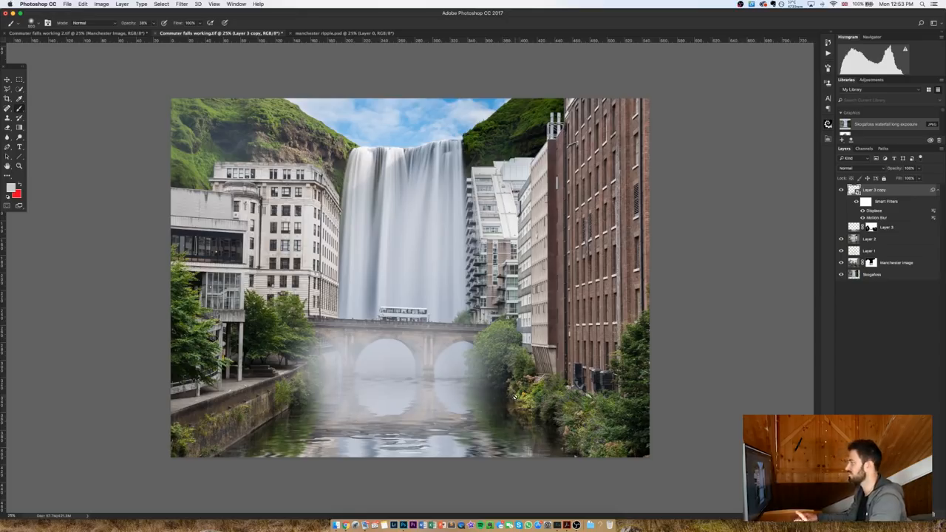
{"action": "mouse_move", "coordinate": [879, 215]}
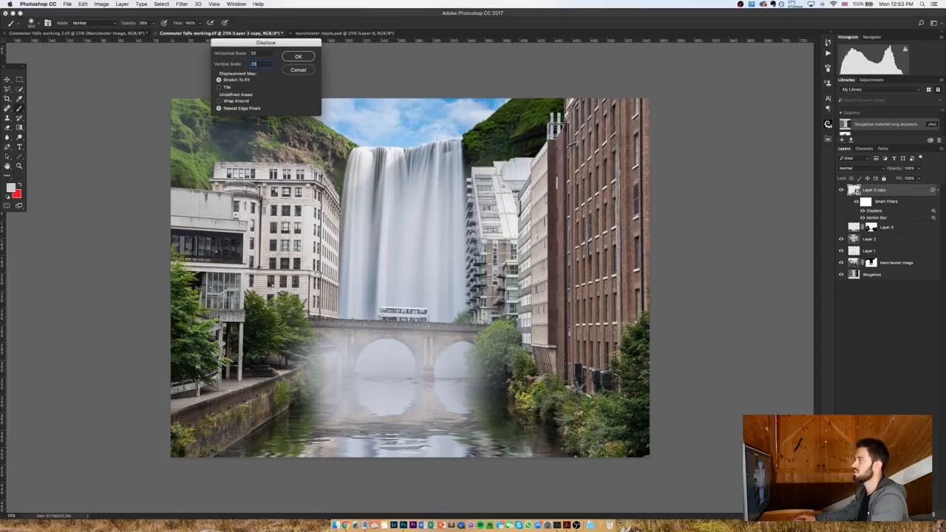
Step: Reapply Displace at horizontal scale 20 with manchester ripple.psd, lowering reflection opacity to about 87%
{"action": "left_click", "coordinate": [299, 56]}
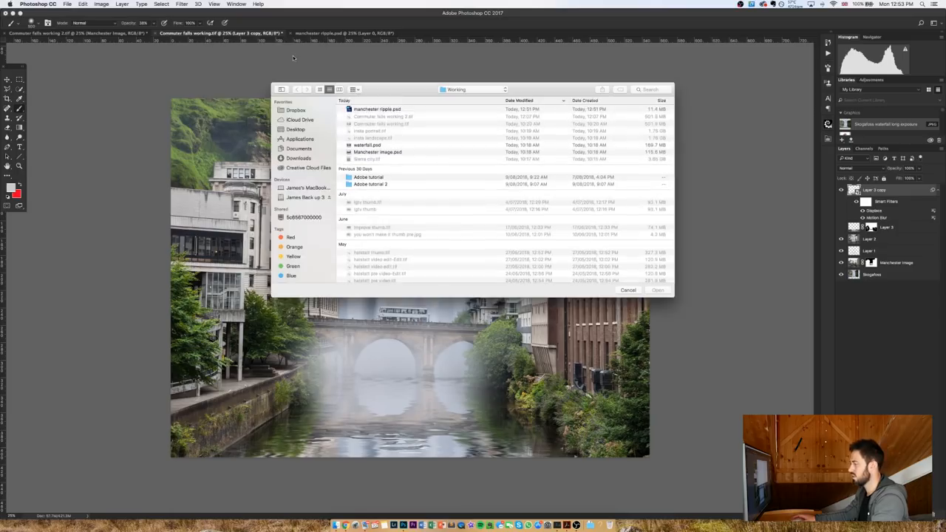
{"action": "left_click", "coordinate": [377, 108]}
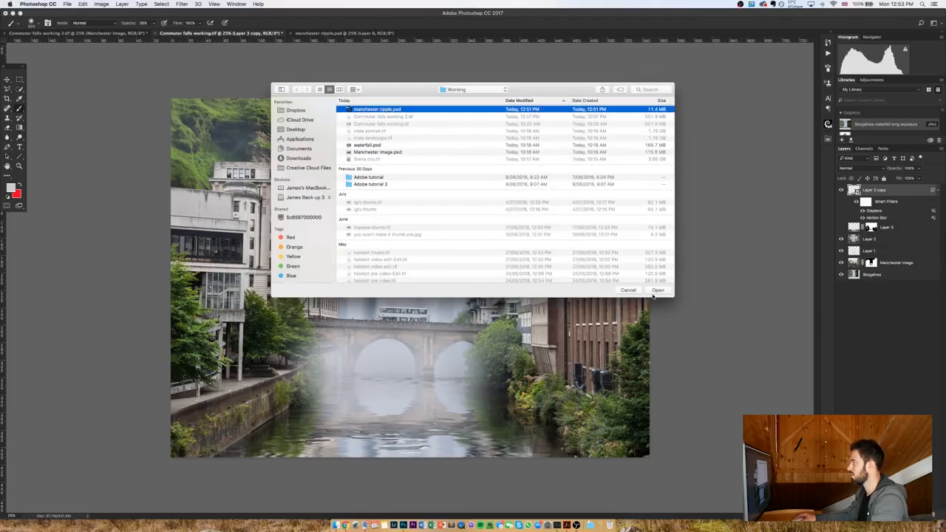
{"action": "left_click", "coordinate": [658, 289]}
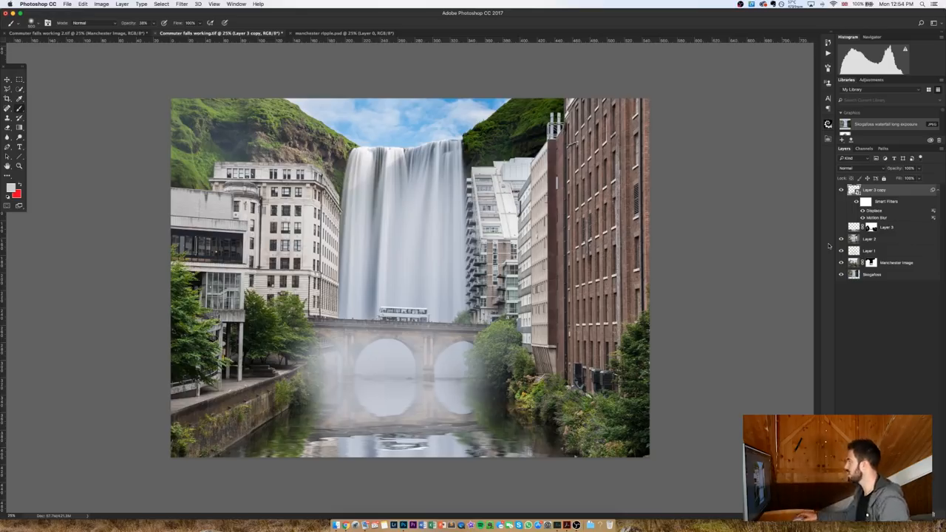
{"action": "left_click", "coordinate": [840, 227]}
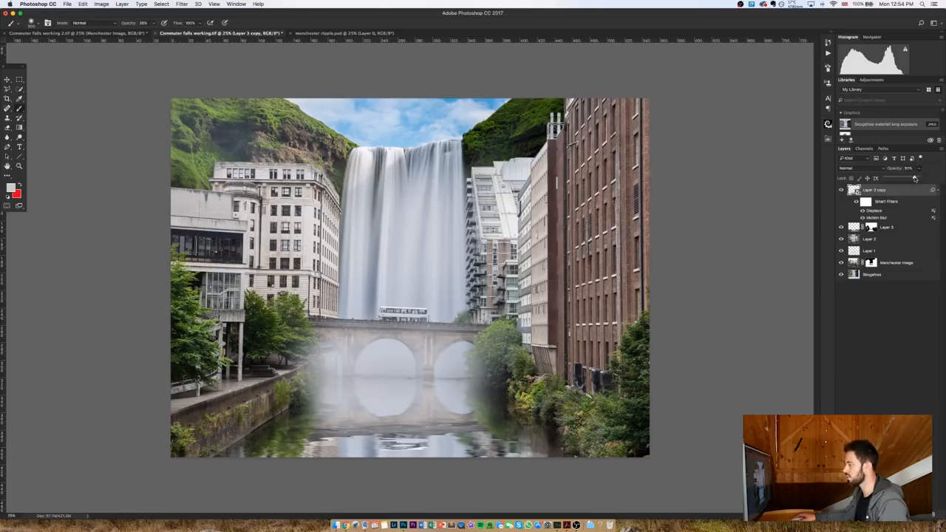
Step: Lower the rippled reflection copy's opacity to about 70%
{"action": "left_click", "coordinate": [910, 168]}
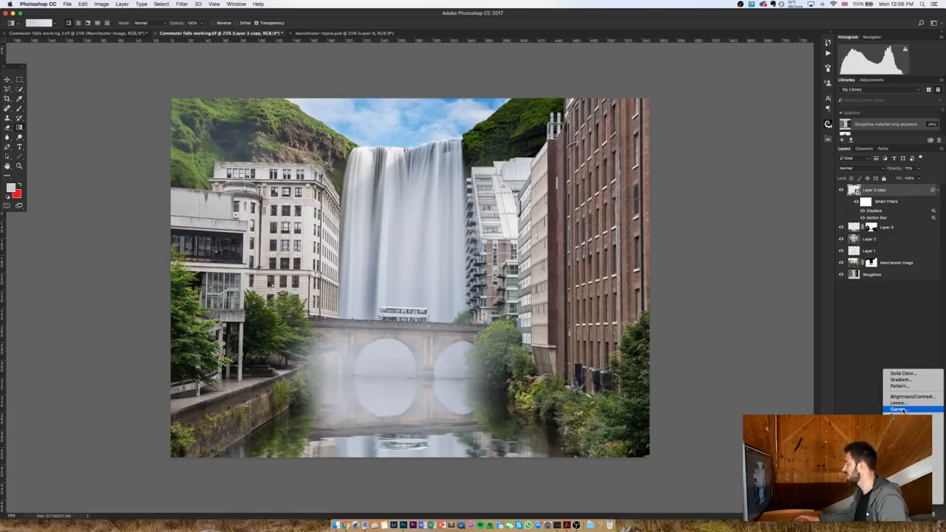
Step: Add a Curves 1 adjustment layer darkening the tones, then close its Properties panel
{"action": "left_click", "coordinate": [899, 410]}
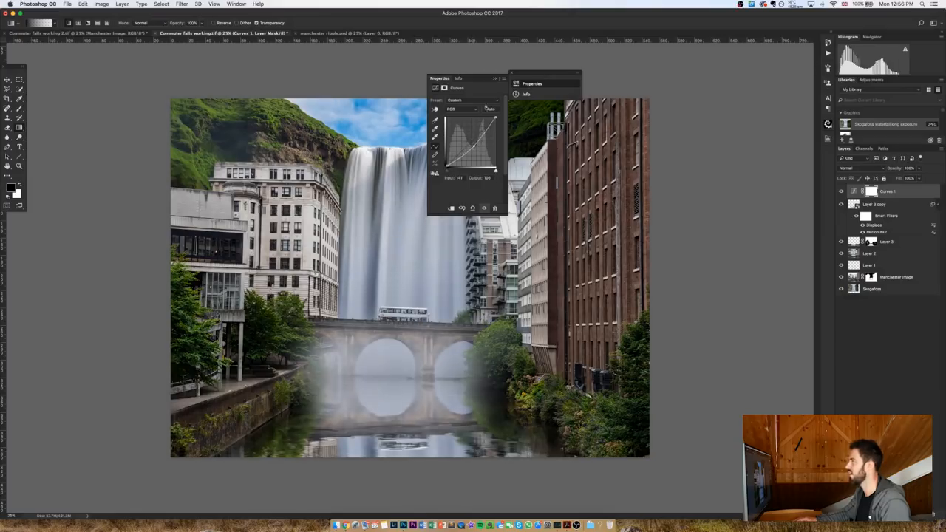
{"action": "left_click", "coordinate": [496, 78]}
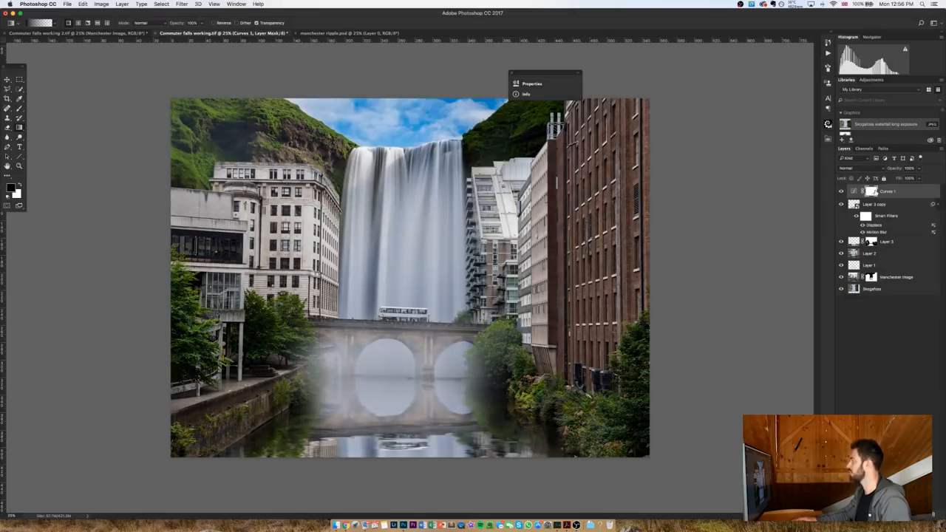
{"action": "mouse_move", "coordinate": [872, 191]}
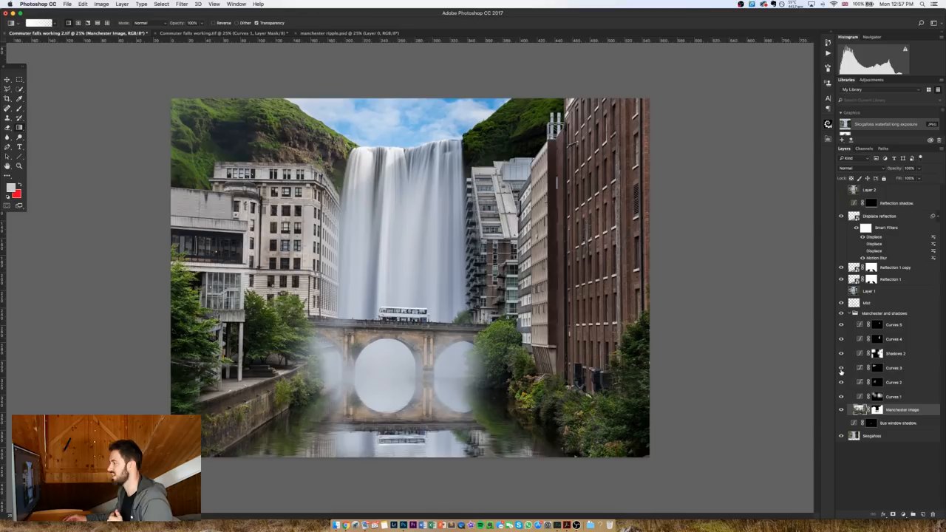
Step: Toggle two Curves layers in Commuter falls working 2 to compare shadows, then go full screen
{"action": "left_click", "coordinate": [841, 353]}
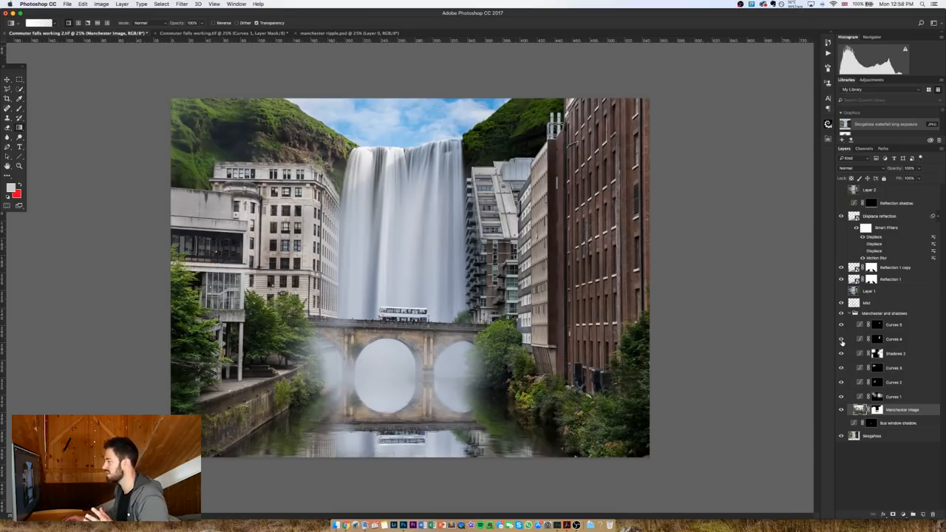
{"action": "left_click", "coordinate": [840, 326]}
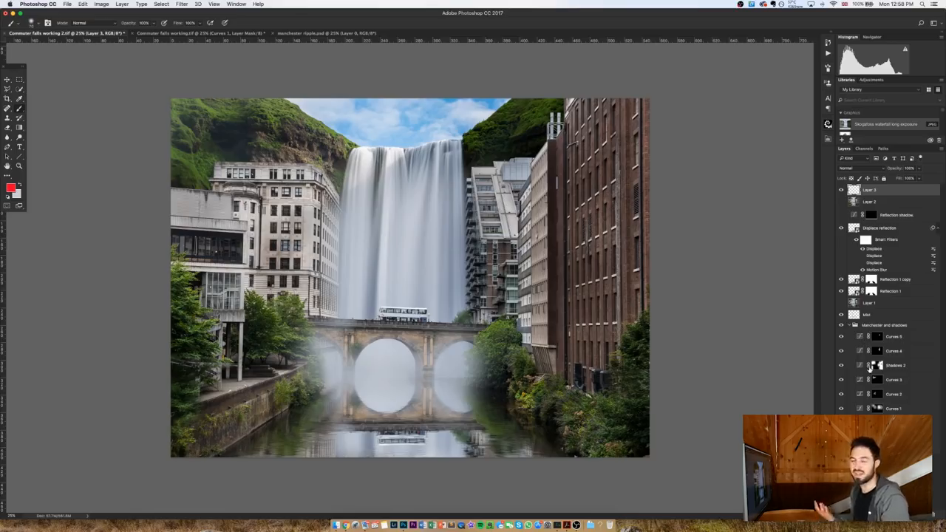
{"action": "mouse_move", "coordinate": [870, 380]}
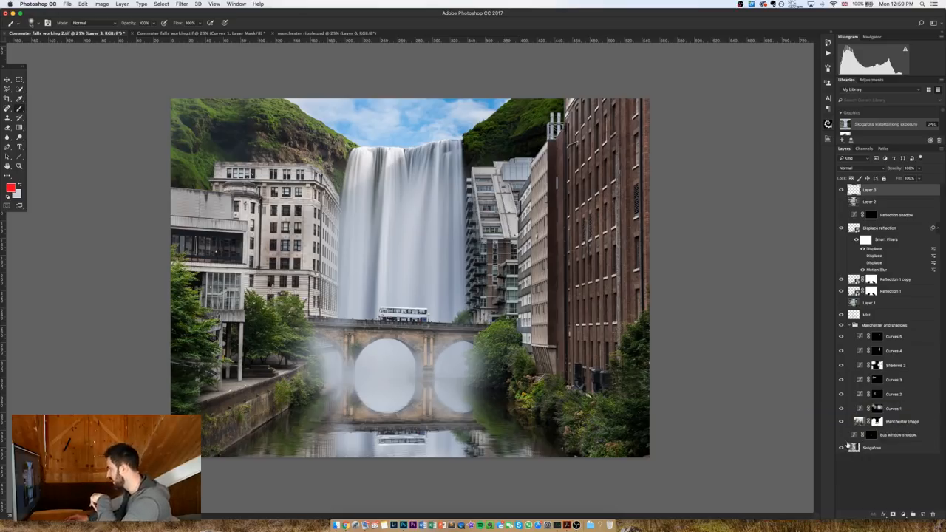
{"action": "key", "text": "f"}
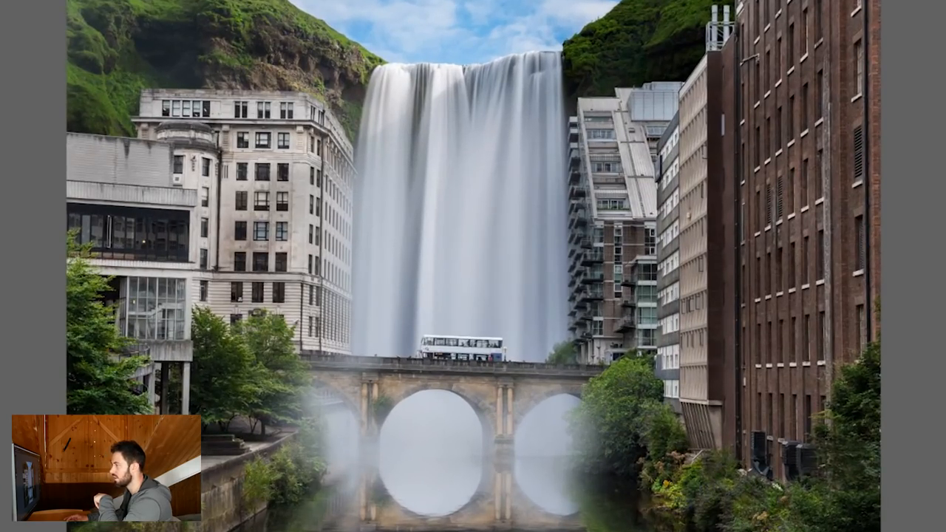